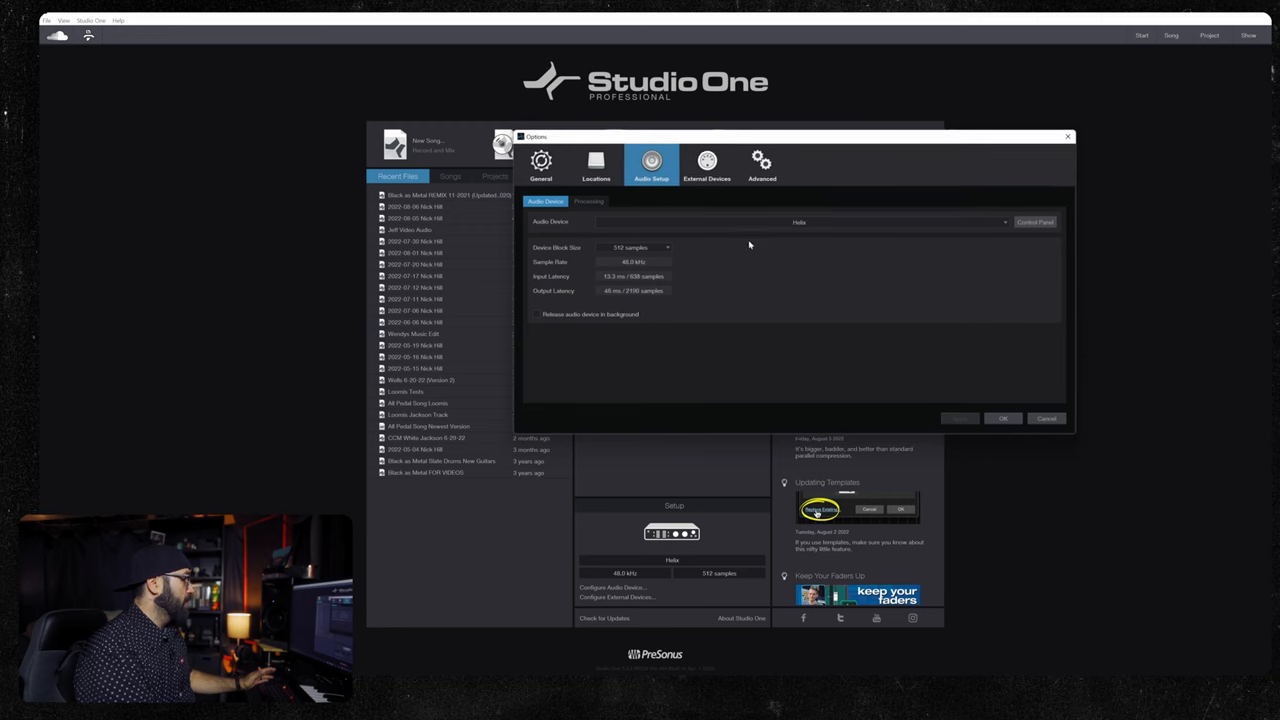
Check the audio device buffer size and close the Options dialog with OK
{"action": "left_click", "coordinate": [800, 222]}
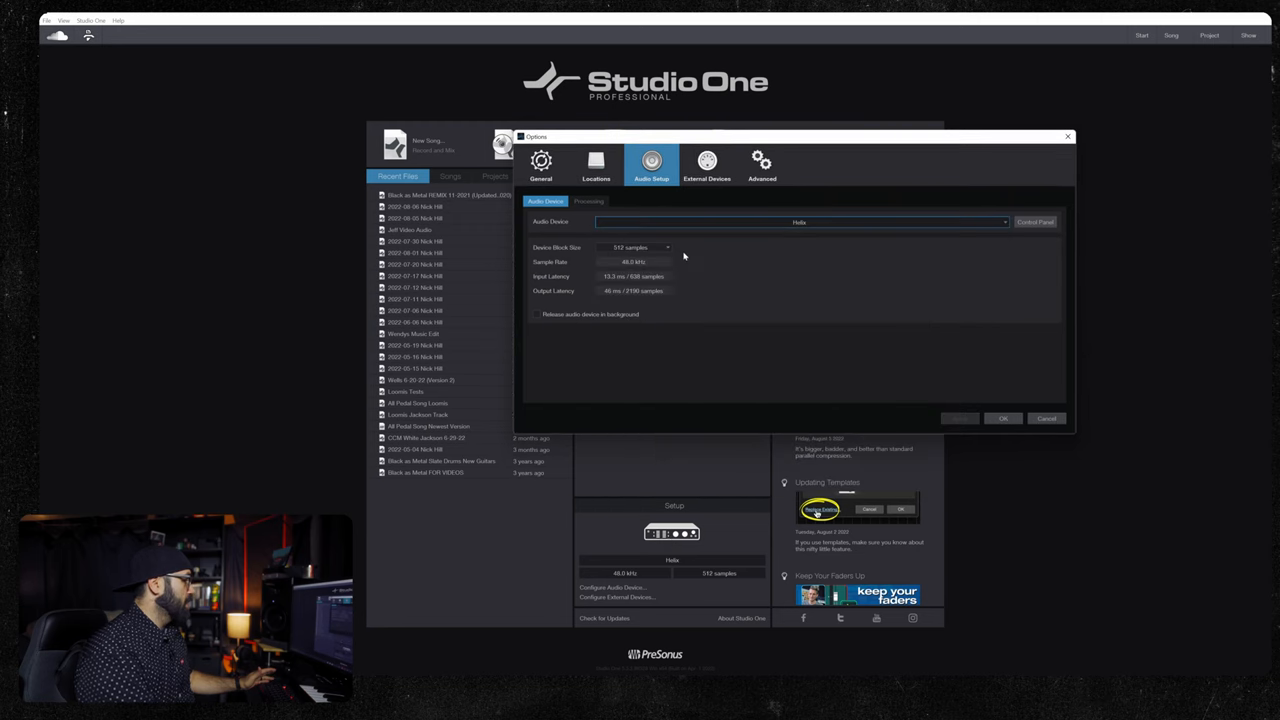
{"action": "left_click", "coordinate": [1002, 418]}
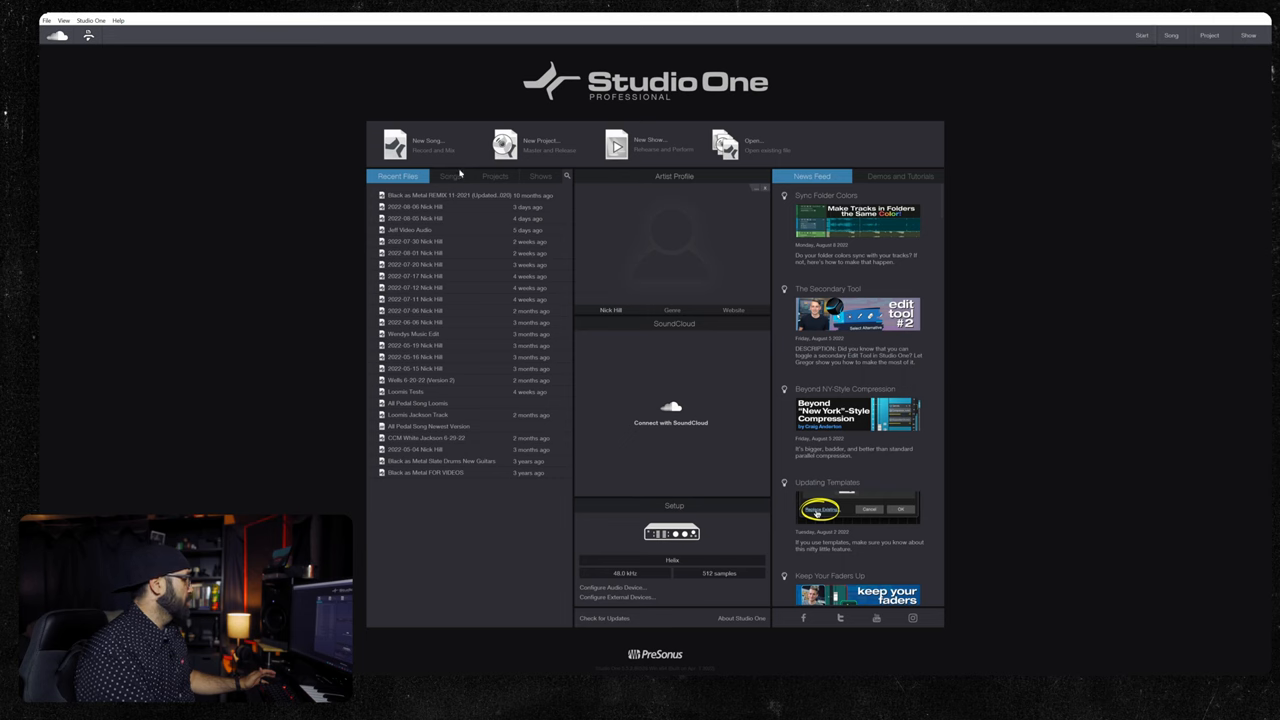
Create a new song from the Empty Song template
{"action": "left_click", "coordinate": [394, 144]}
{"action": "type", "text": "Helix Tests"}
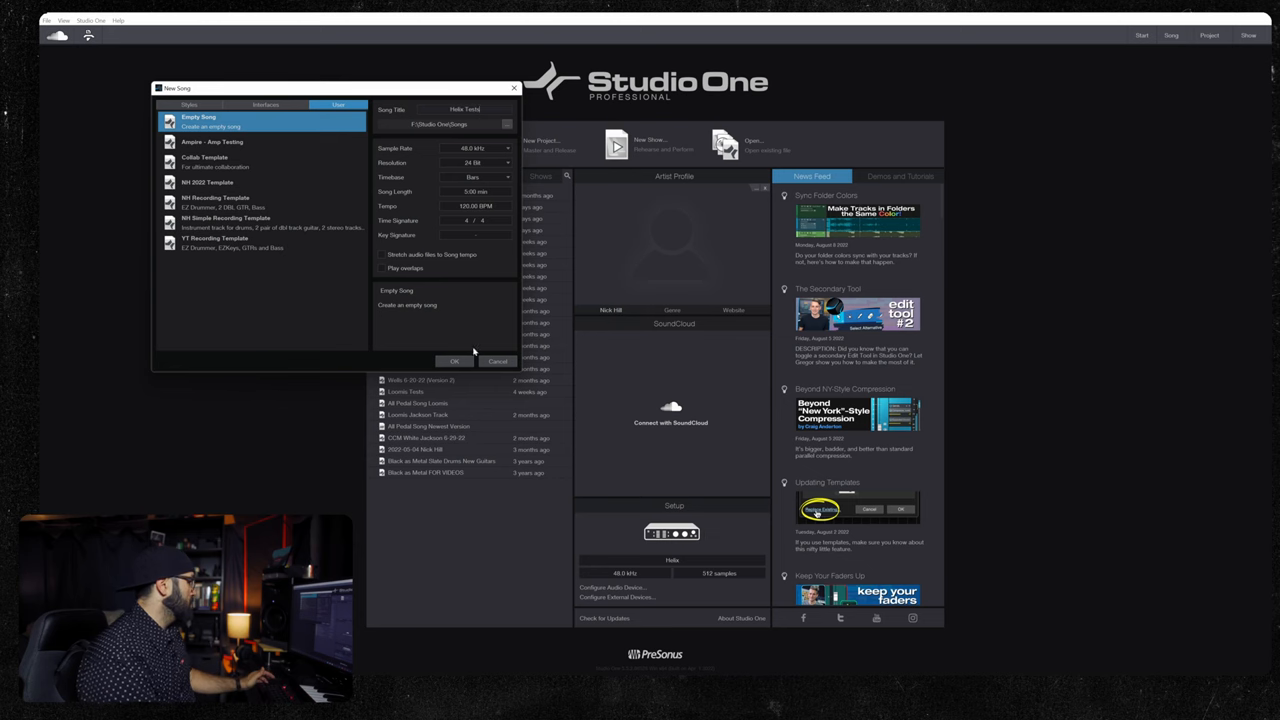
{"action": "left_click", "coordinate": [454, 360]}
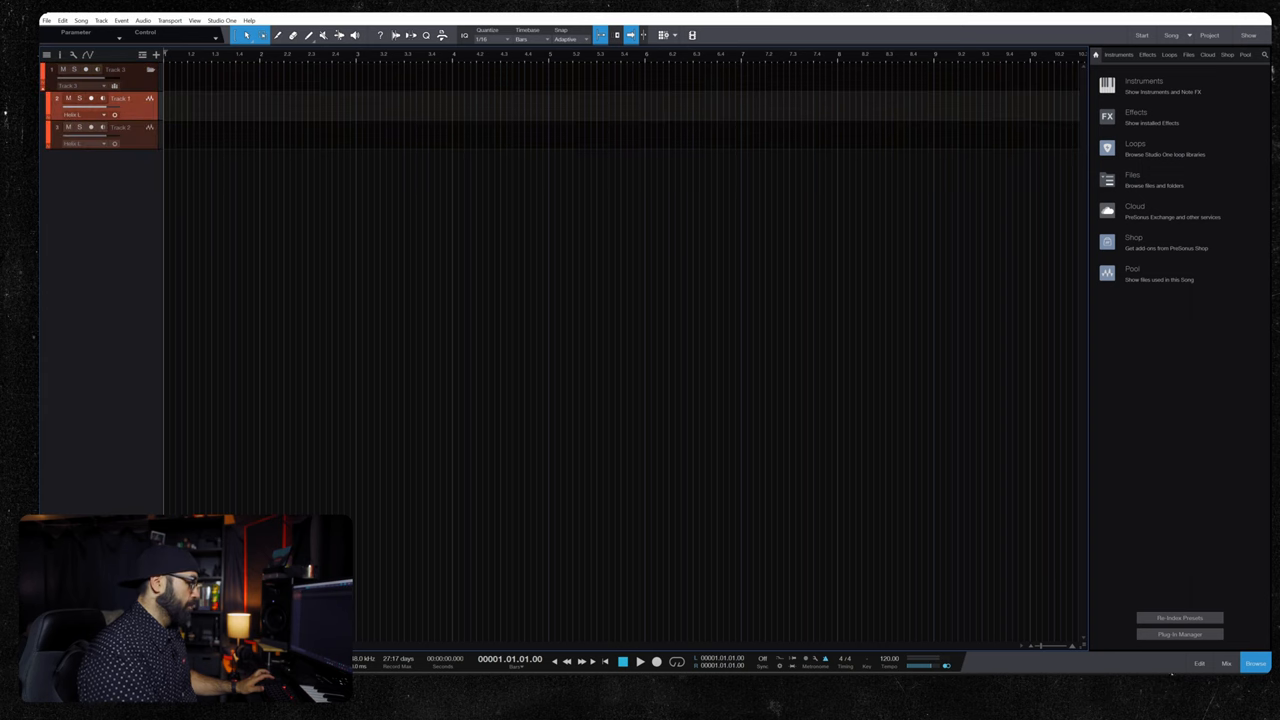
Show the mixer (F3) and bring up the song's Audio I/O Setup inputs
{"action": "left_click", "coordinate": [1224, 664]}
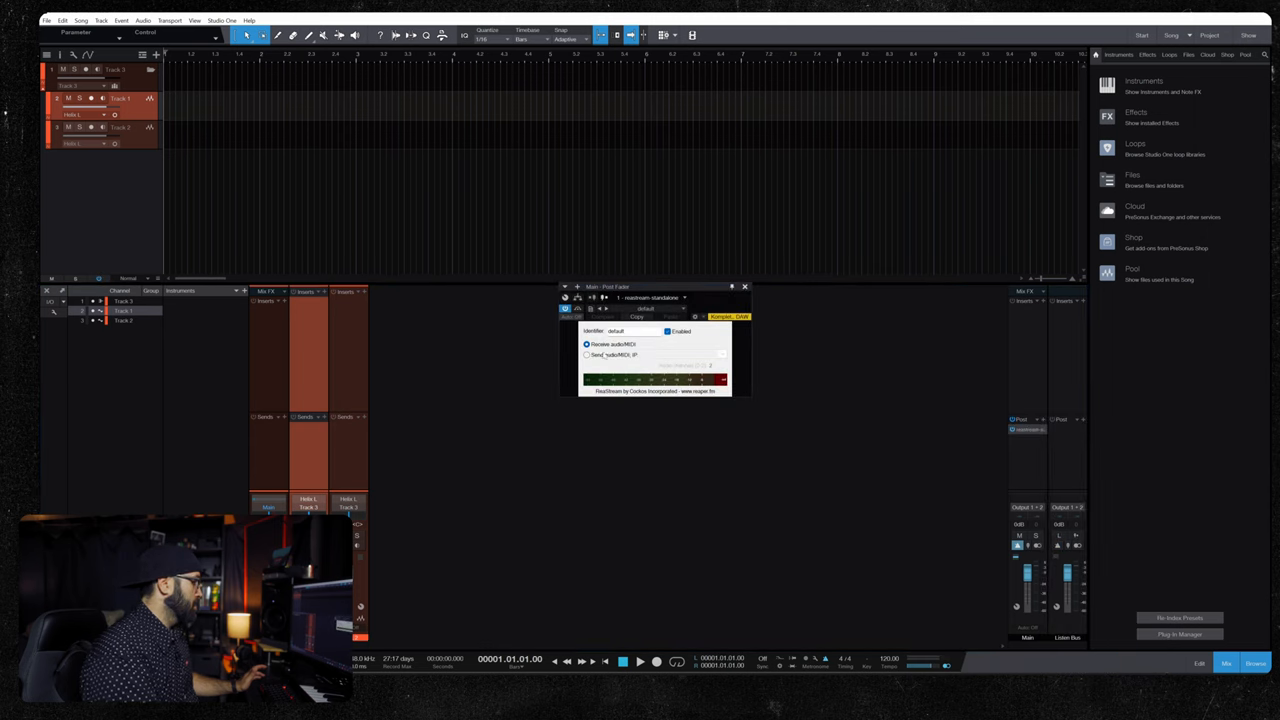
{"action": "left_click", "coordinate": [588, 356]}
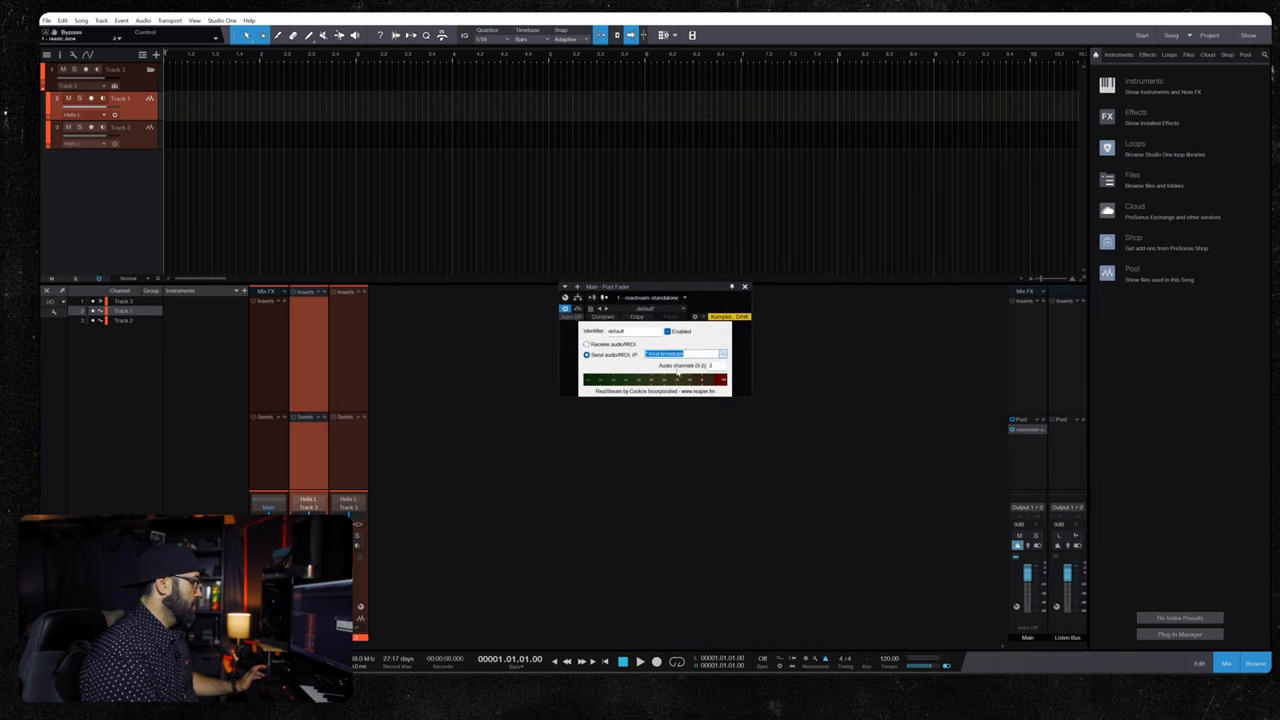
{"action": "left_click", "coordinate": [744, 286]}
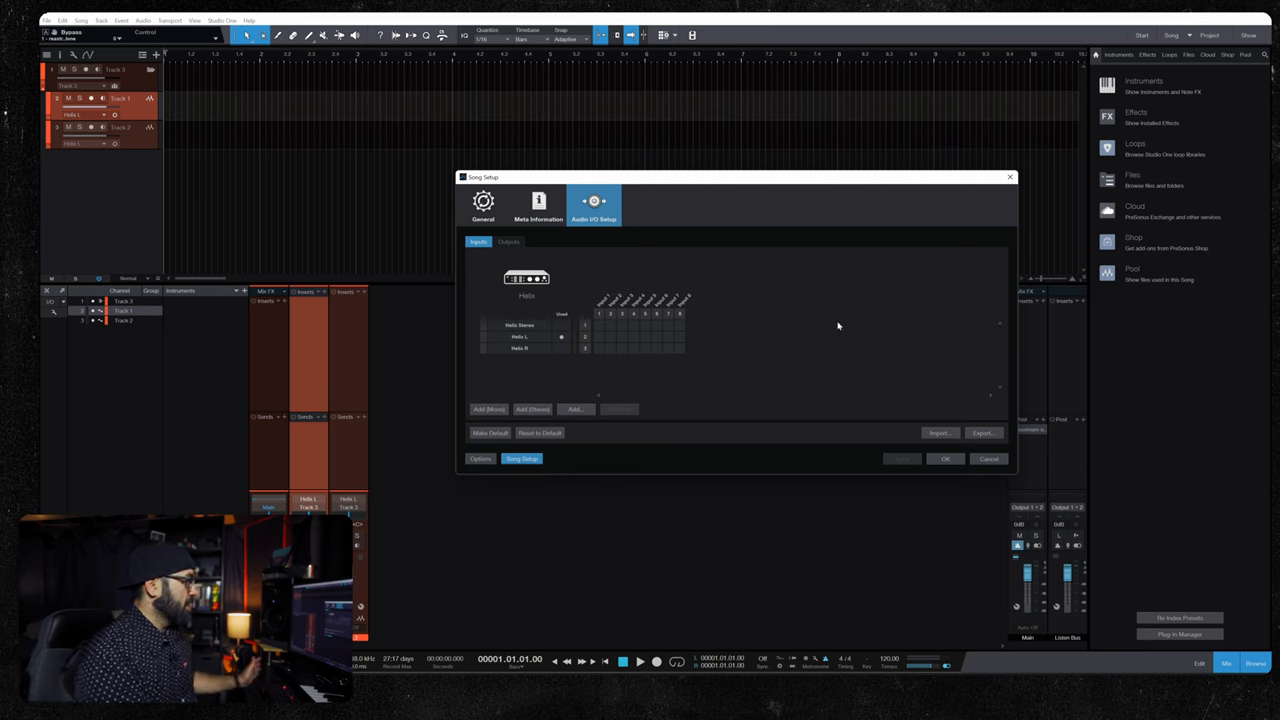
Remove the existing input channel from the song's input list
{"action": "left_click", "coordinate": [520, 348]}
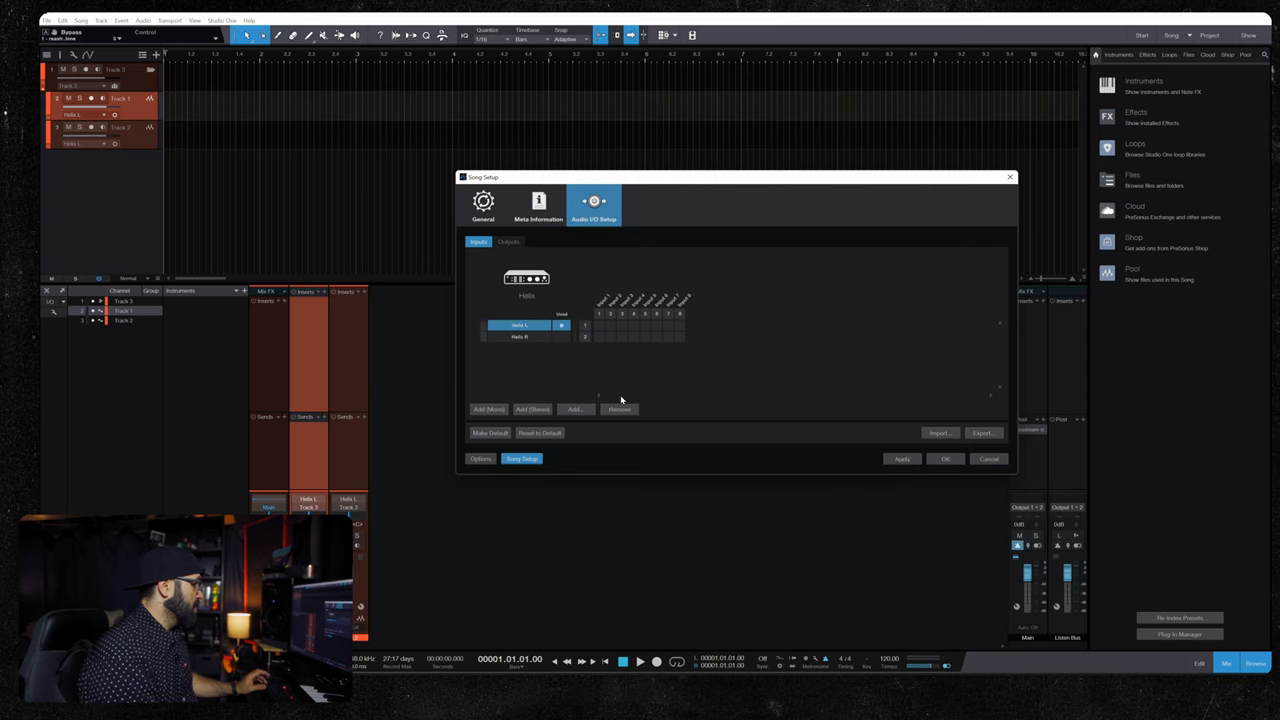
{"action": "left_click", "coordinate": [620, 408]}
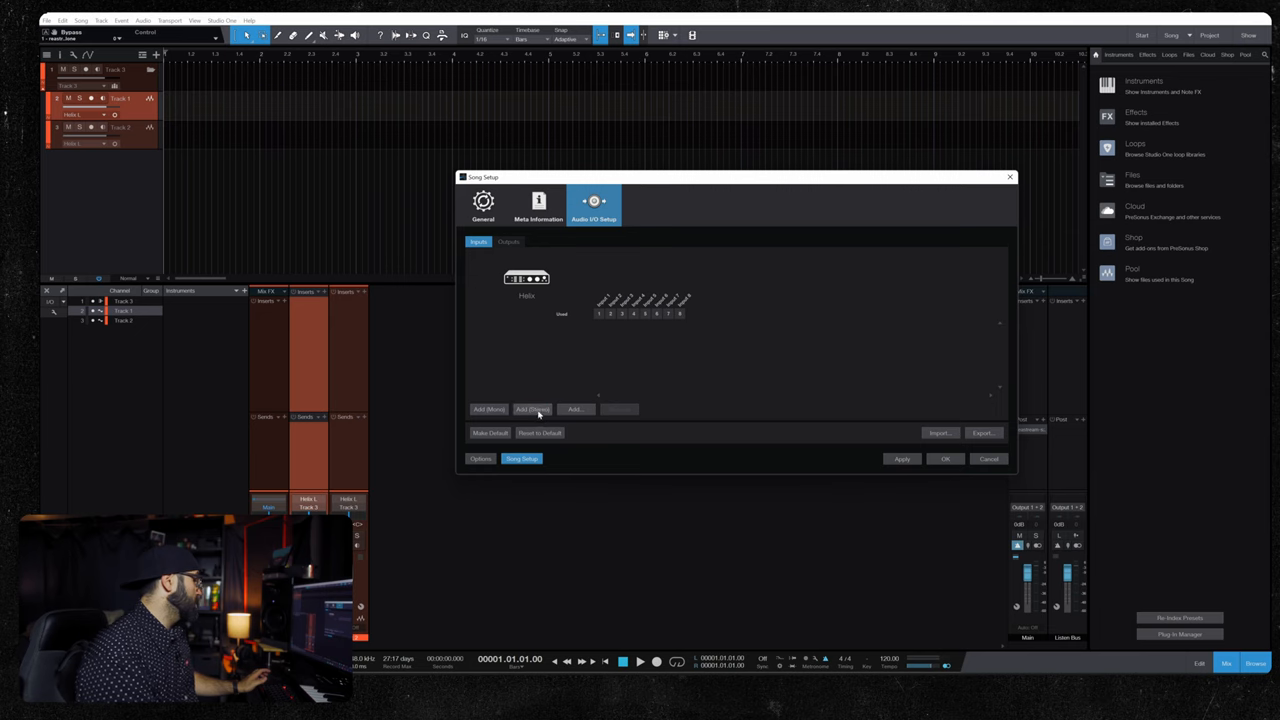
Add new mono inputs and assign each to its own interface channel
{"action": "left_click", "coordinate": [488, 408]}
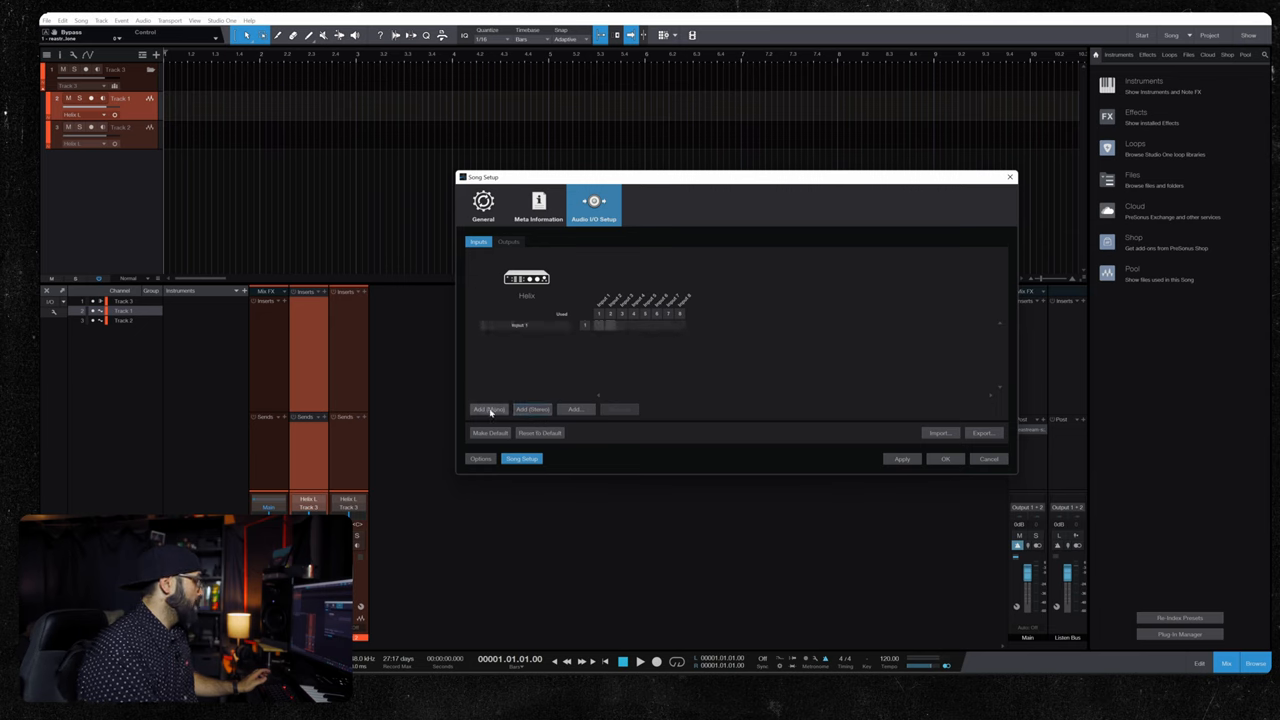
{"action": "left_click", "coordinate": [488, 408]}
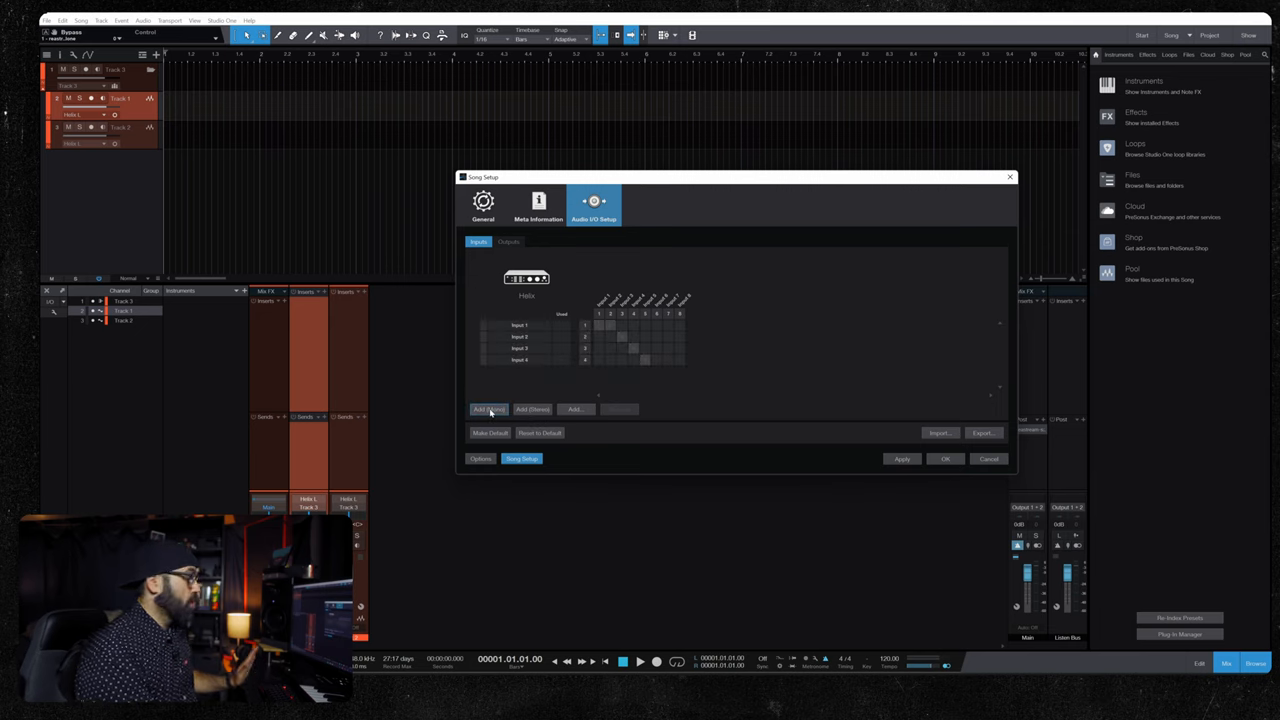
{"action": "left_click", "coordinate": [520, 324]}
{"action": "type", "text": "Helix ST"}
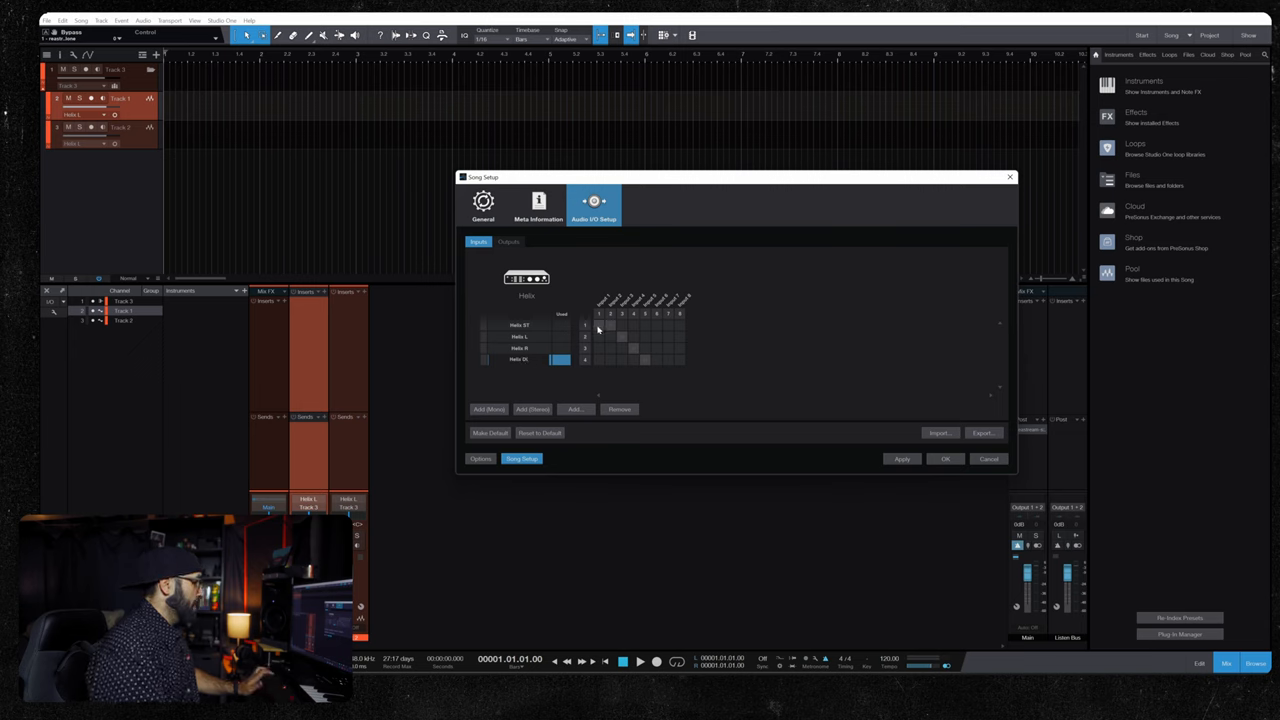
{"action": "left_click", "coordinate": [520, 360]}
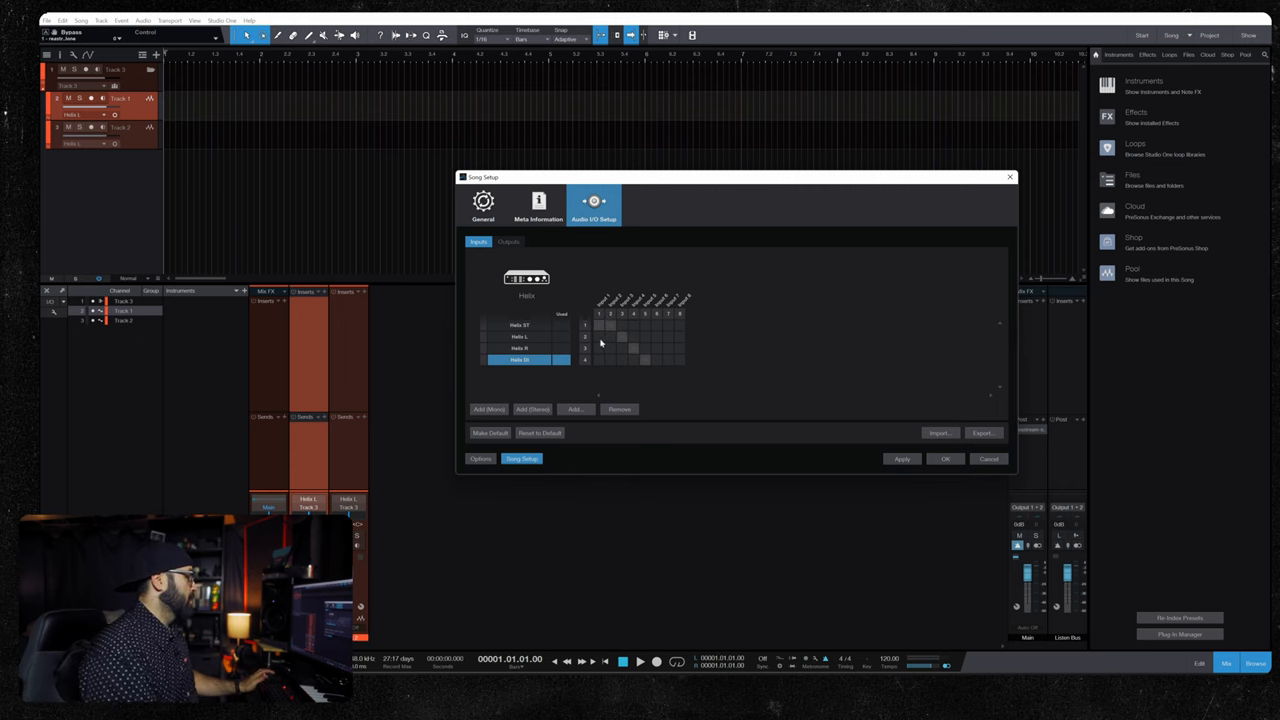
{"action": "mouse_move", "coordinate": [616, 360]}
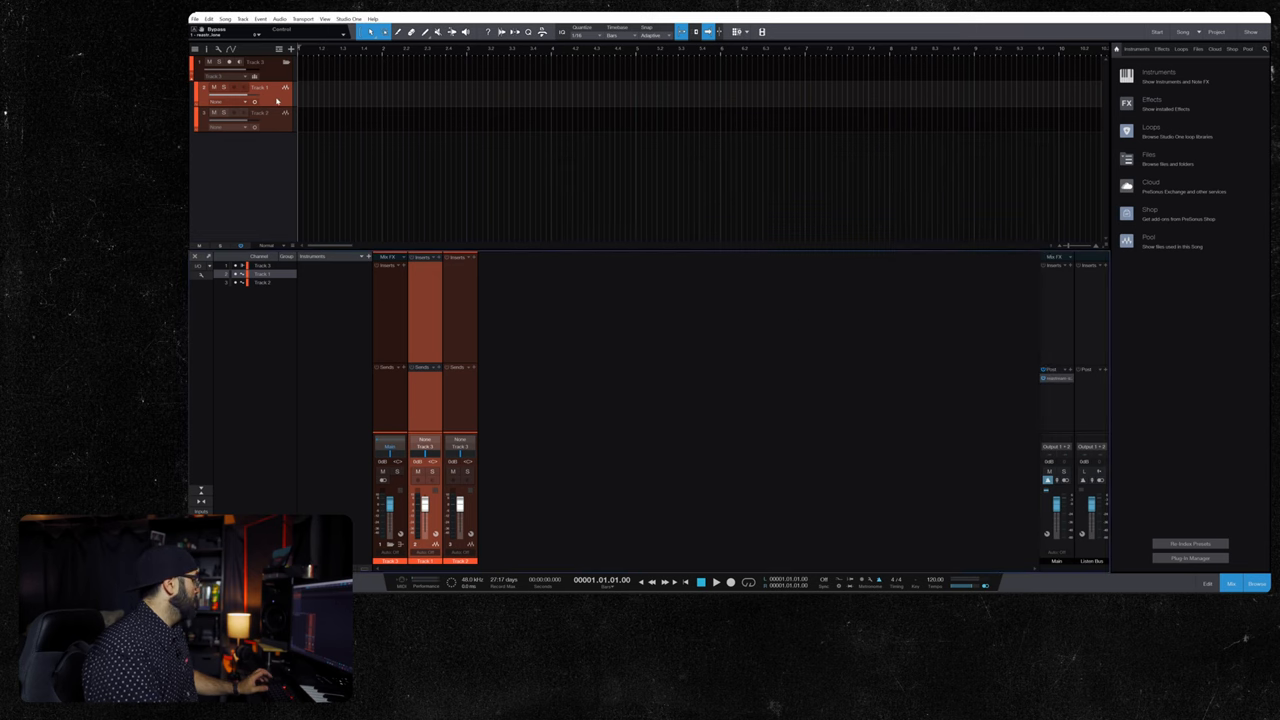
Assign a guitar track to one of the new inputs and rename the track
{"action": "left_click", "coordinate": [230, 100]}
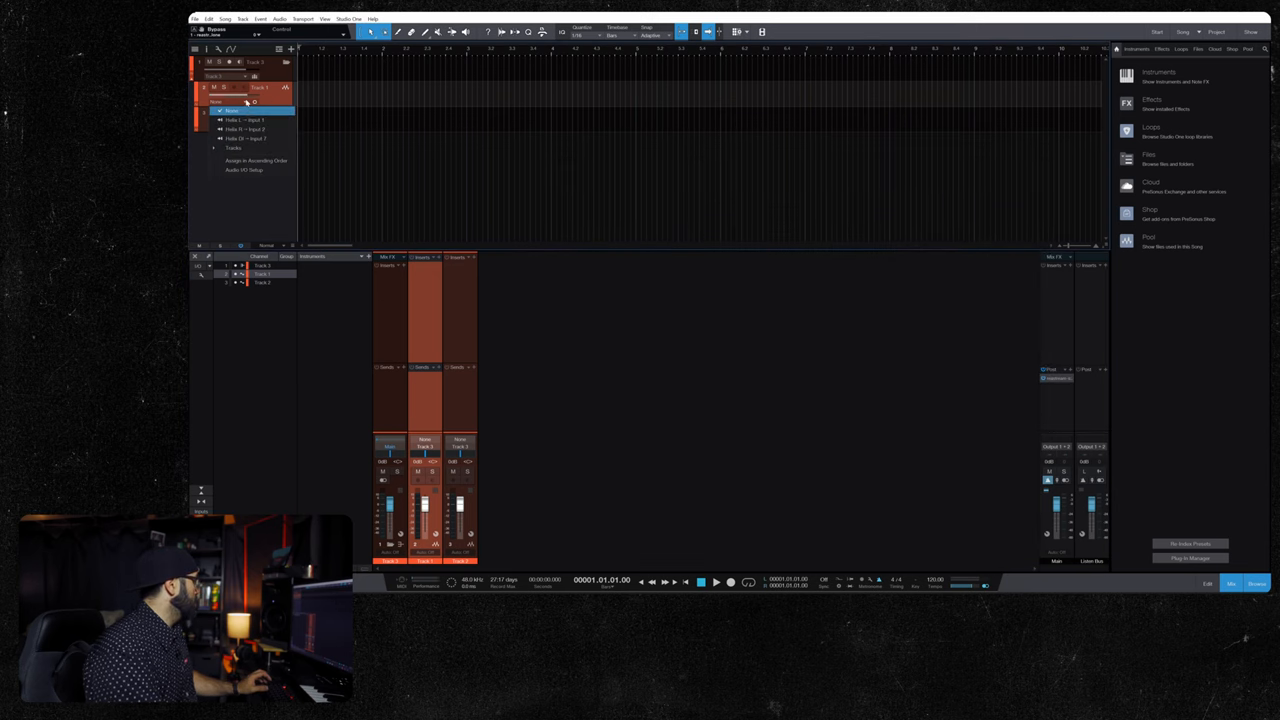
{"action": "left_click", "coordinate": [248, 120]}
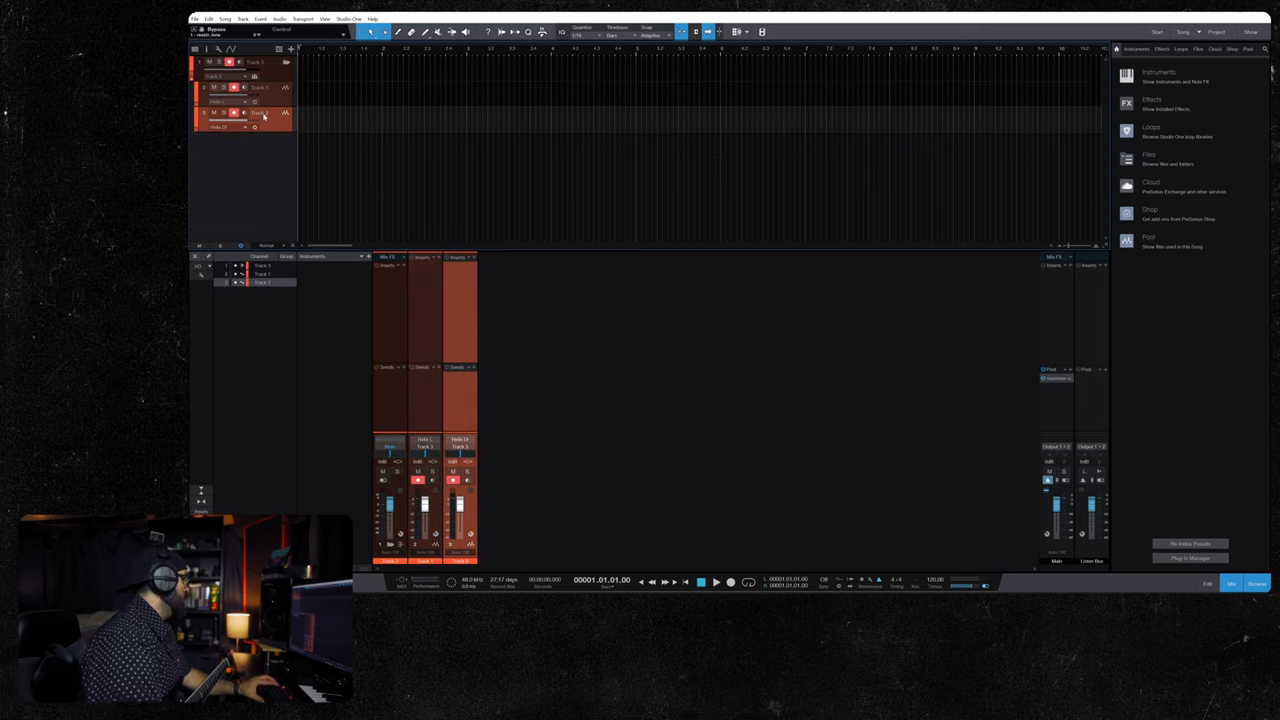
{"action": "double_click", "coordinate": [260, 112]}
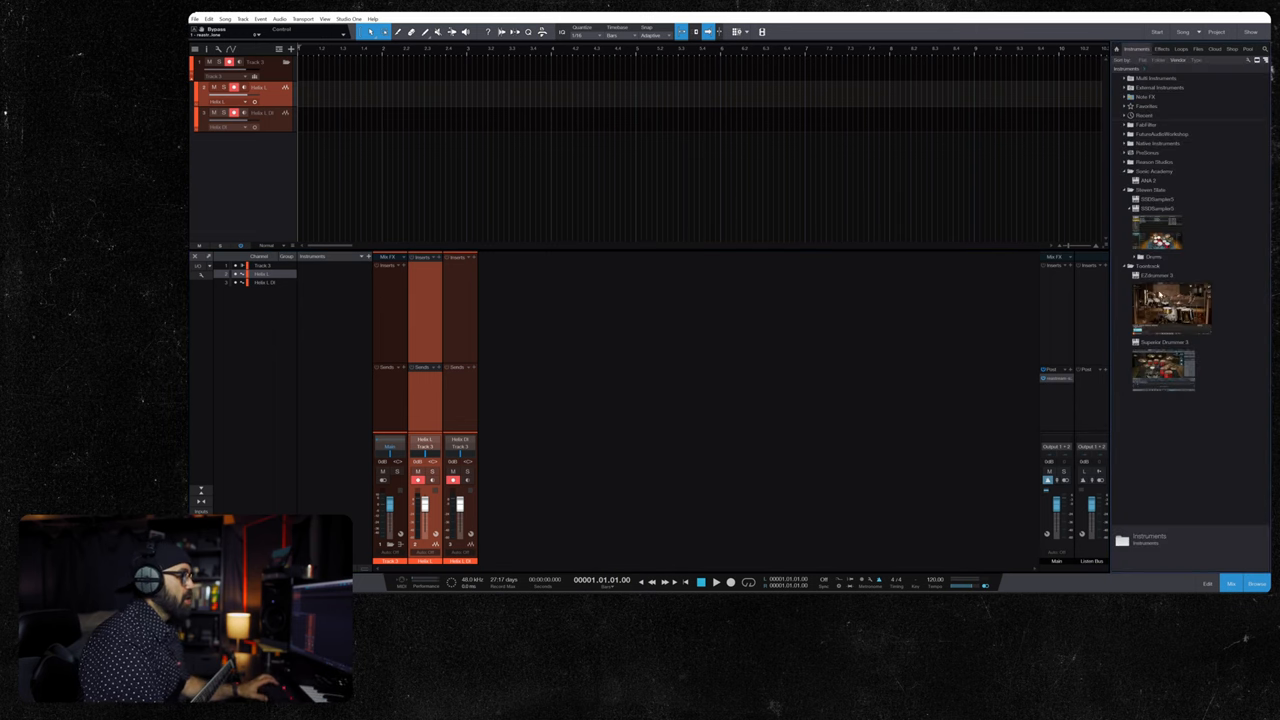
Load a different user kit preset in EZdrummer 3 and switch to the groove library
{"action": "left_click", "coordinate": [1172, 308]}
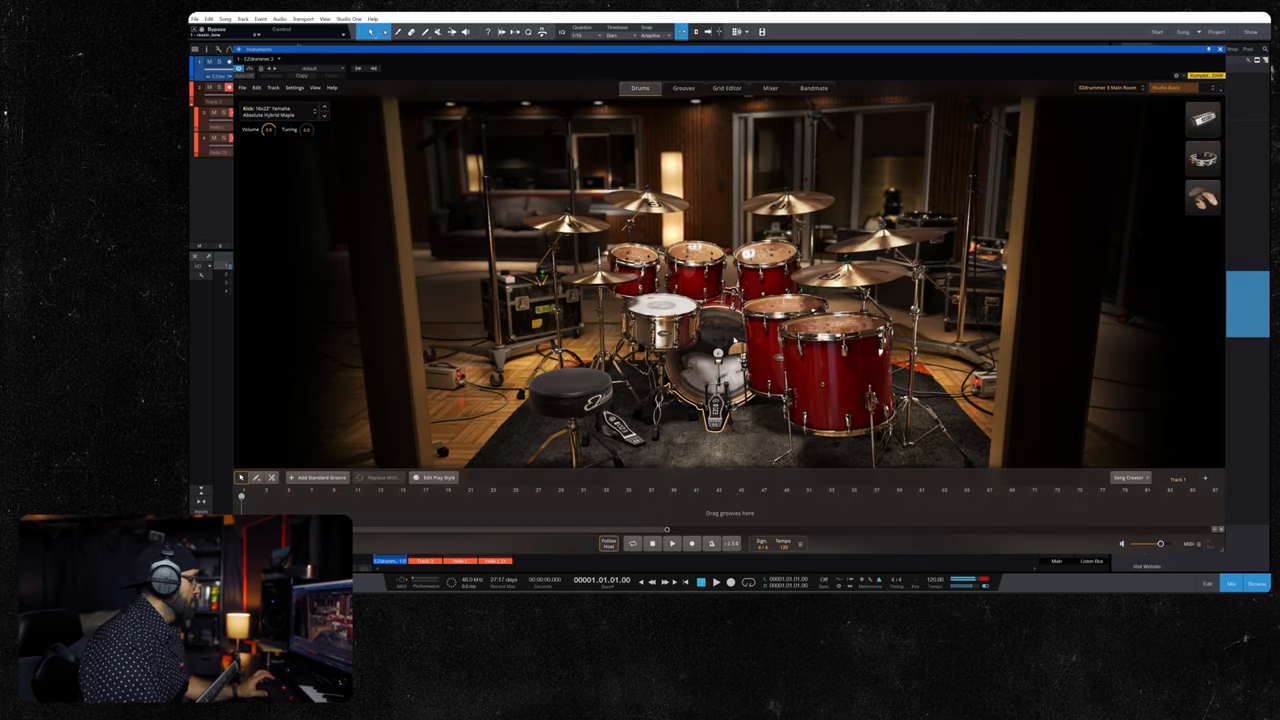
{"action": "left_click", "coordinate": [1110, 88]}
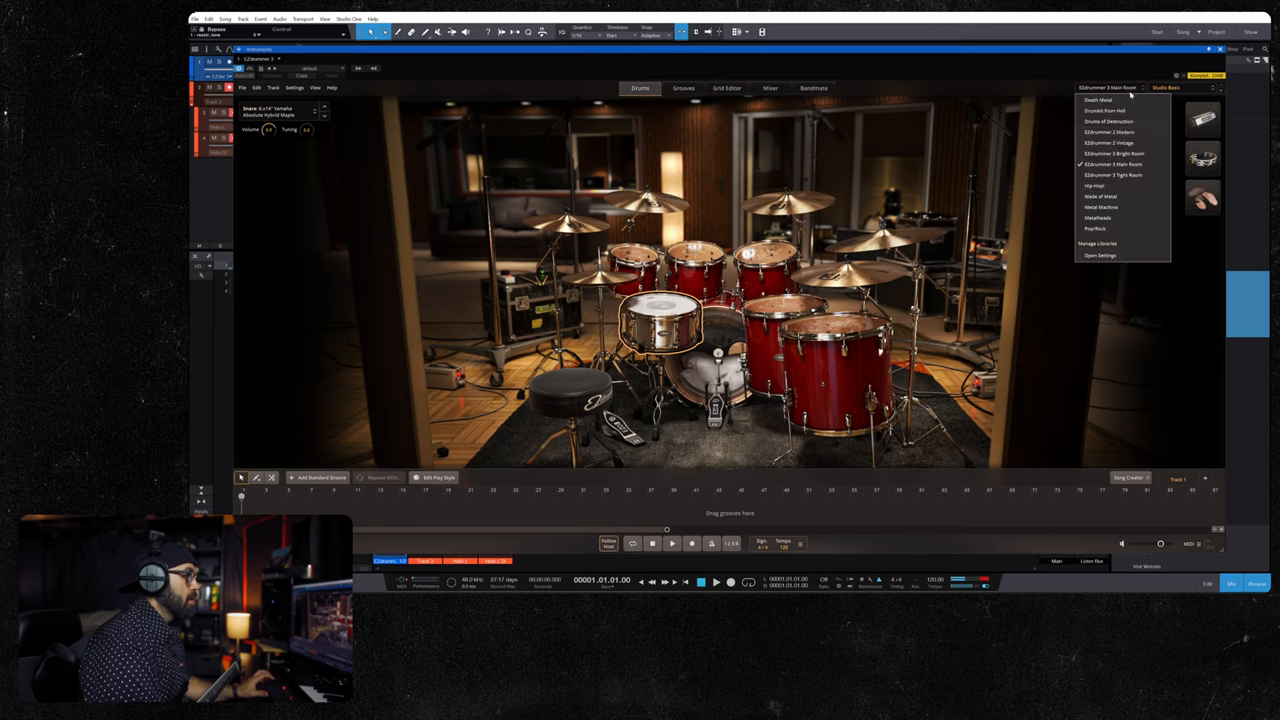
{"action": "left_click", "coordinate": [1164, 88]}
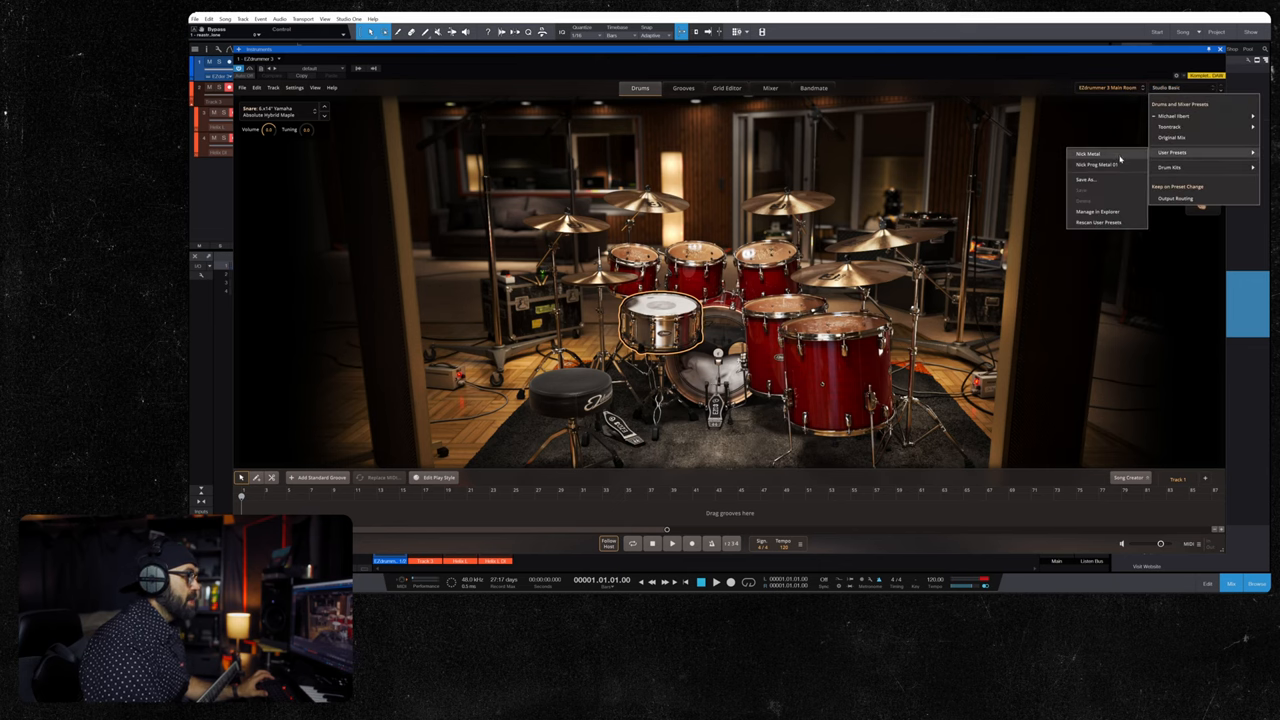
{"action": "left_click", "coordinate": [1092, 164]}
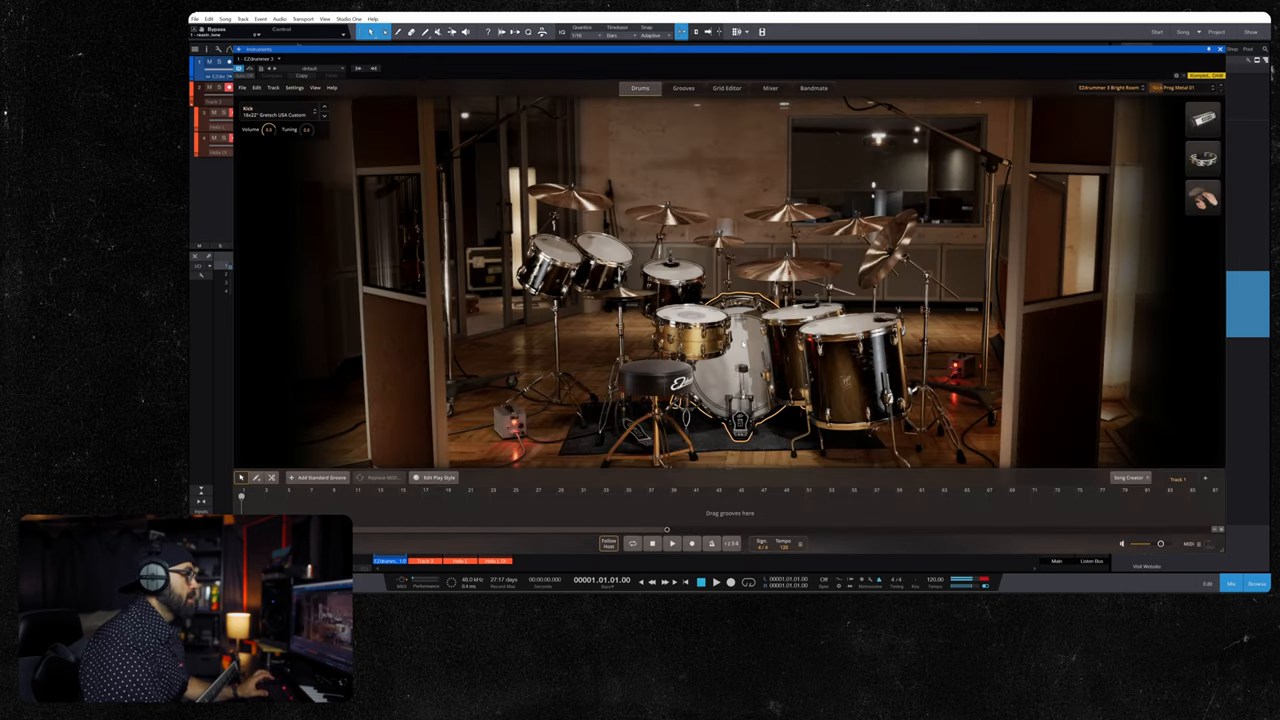
{"action": "left_click", "coordinate": [690, 330]}
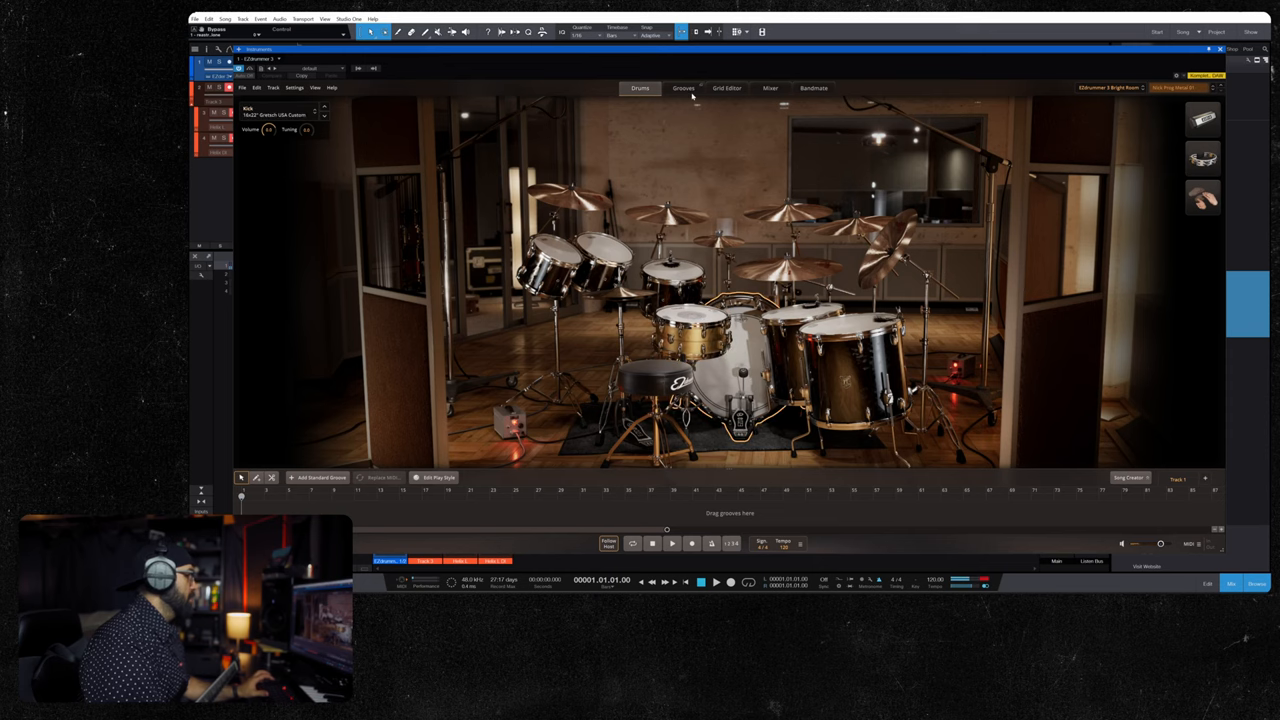
{"action": "left_click", "coordinate": [684, 88]}
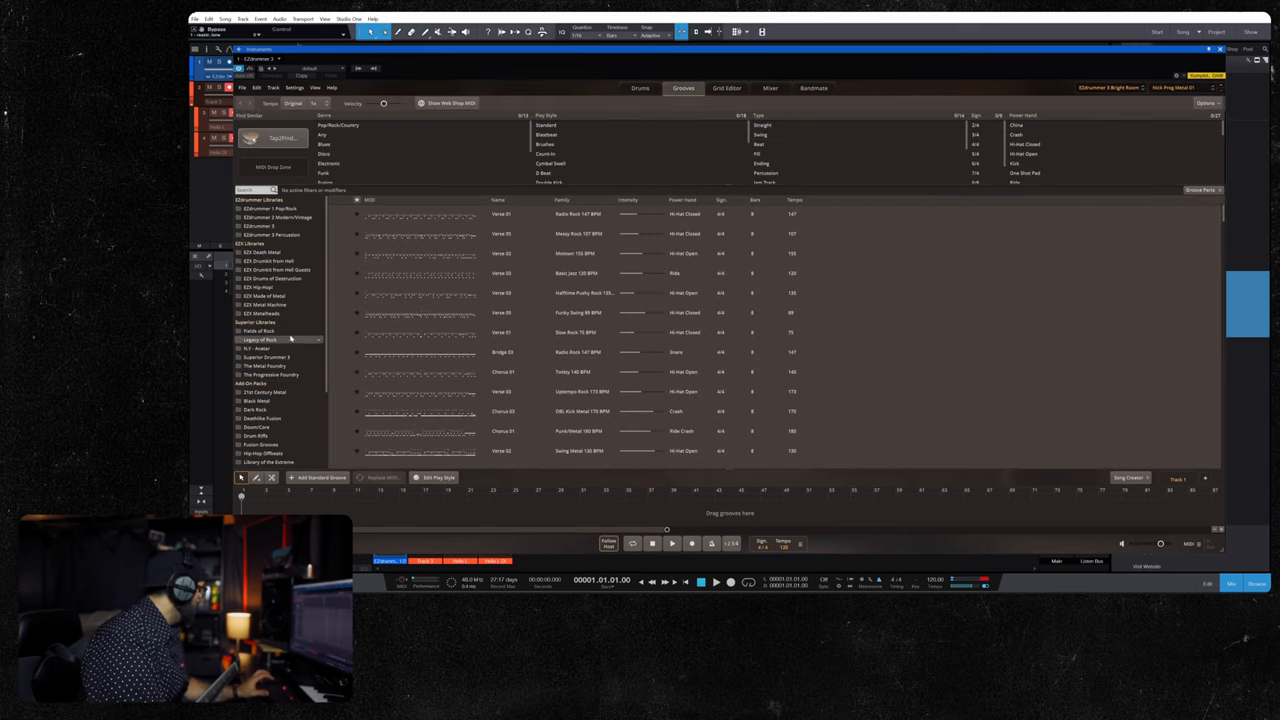
Filter grooves to one library, audition a groove and place it on the drum track
{"action": "left_click", "coordinate": [258, 330]}
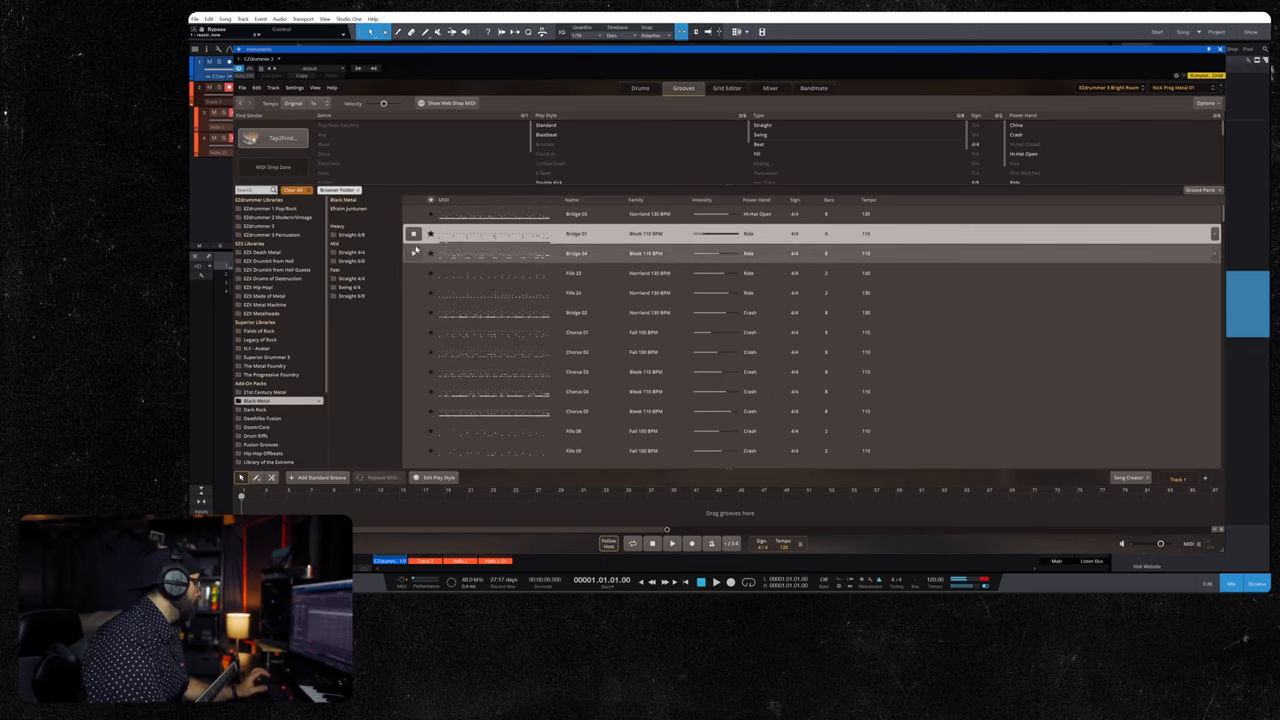
{"action": "left_click", "coordinate": [492, 252]}
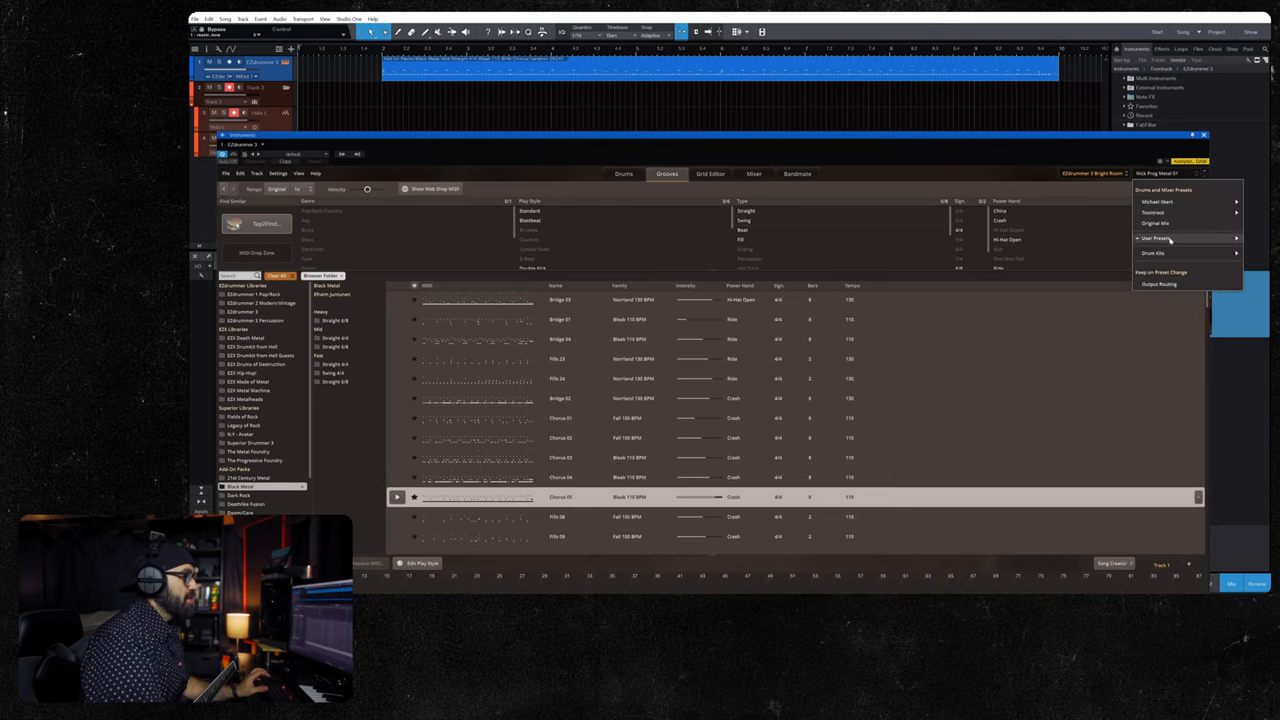
{"action": "left_click", "coordinate": [1156, 238]}
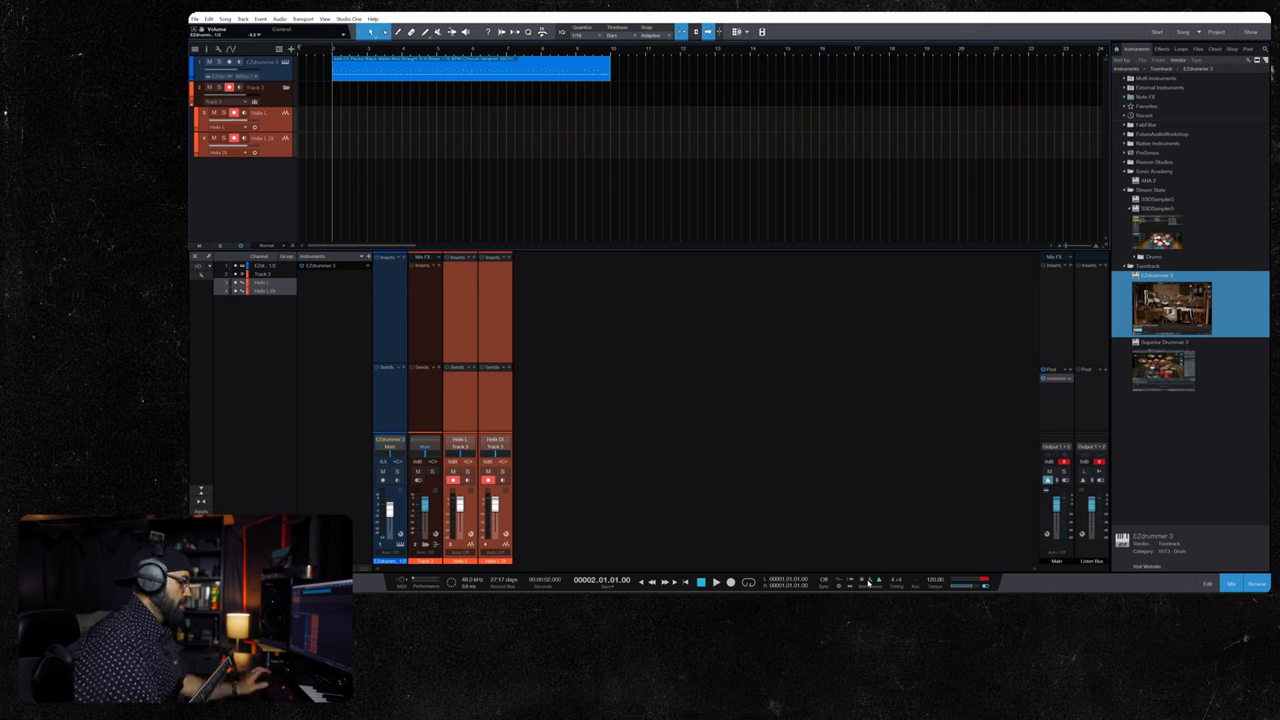
{"action": "left_click", "coordinate": [862, 580]}
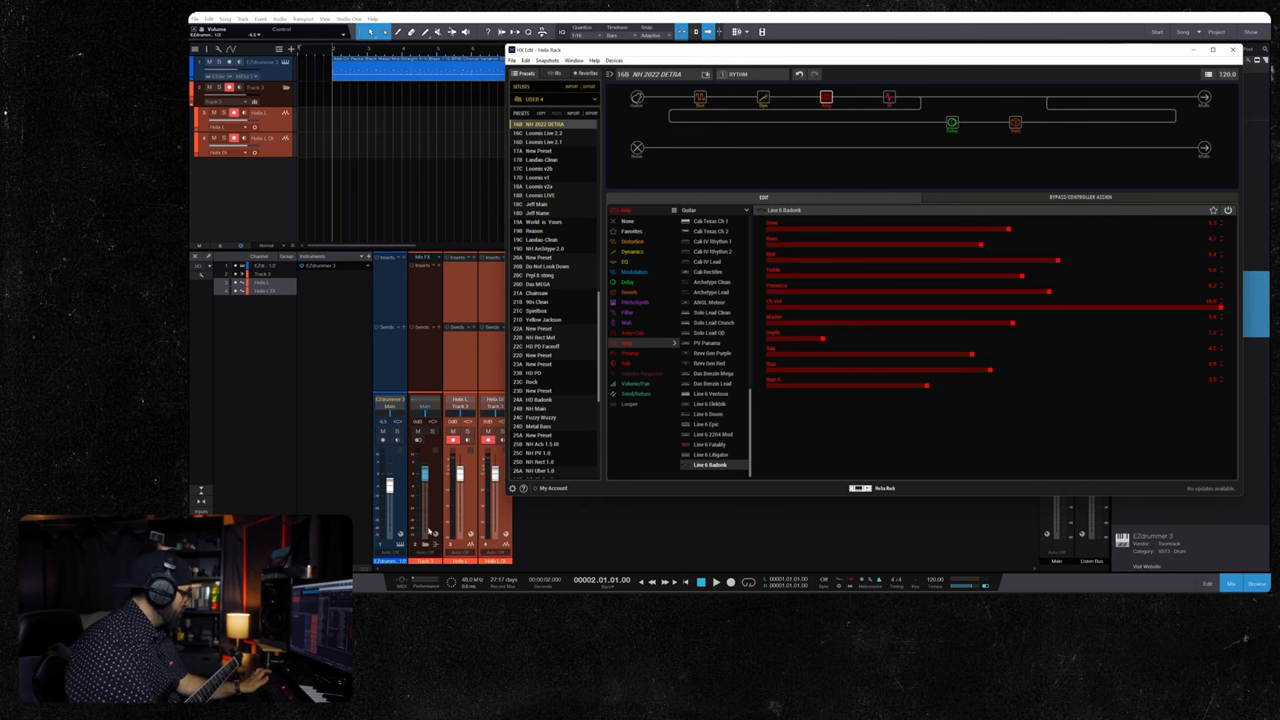
{"action": "mouse_move", "coordinate": [588, 556]}
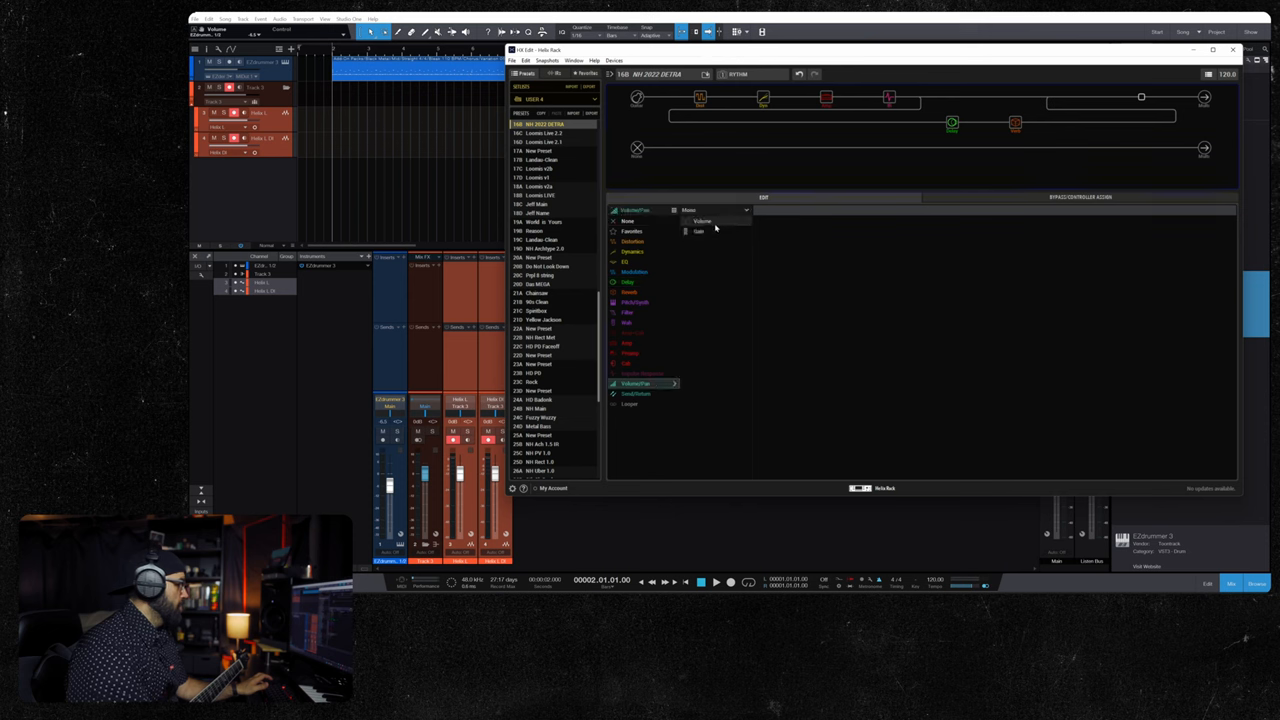
Browse the model categories for an empty block slot in the preset's signal chain
{"action": "left_click", "coordinate": [700, 232]}
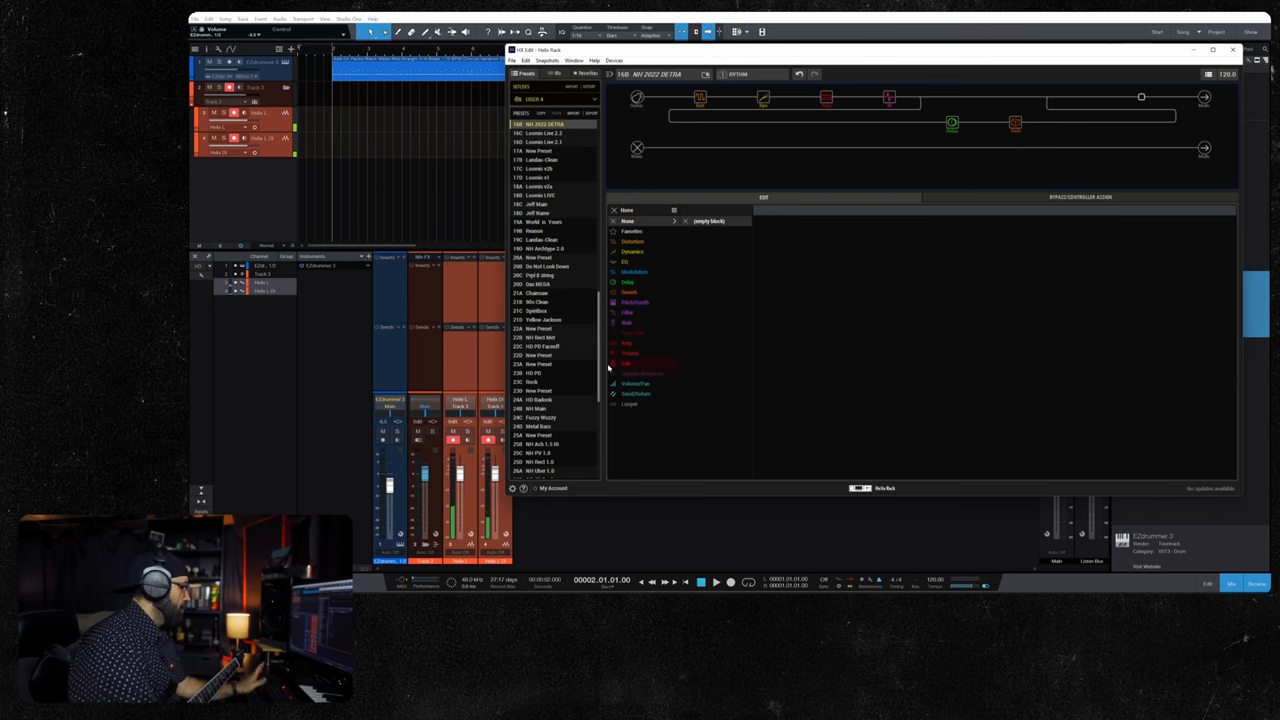
Add a Parametric EQ block from the EQ category to the signal chain
{"action": "left_click", "coordinate": [624, 260]}
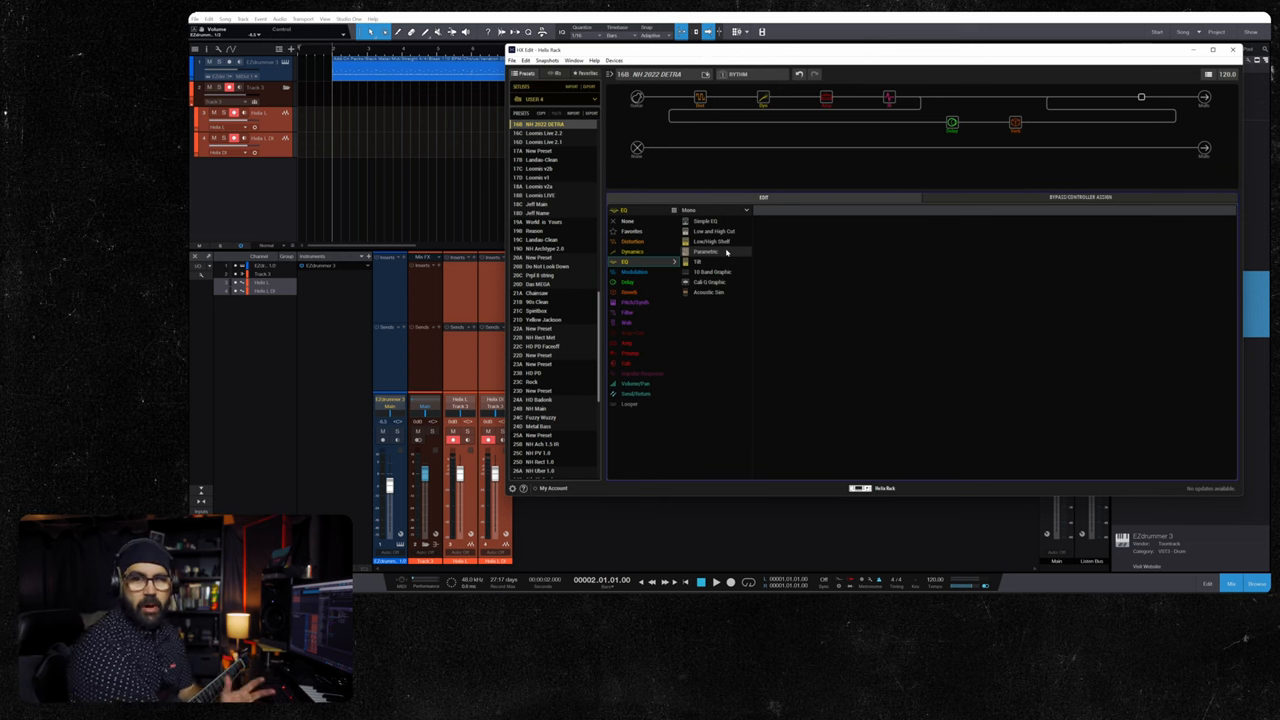
{"action": "left_click", "coordinate": [708, 252]}
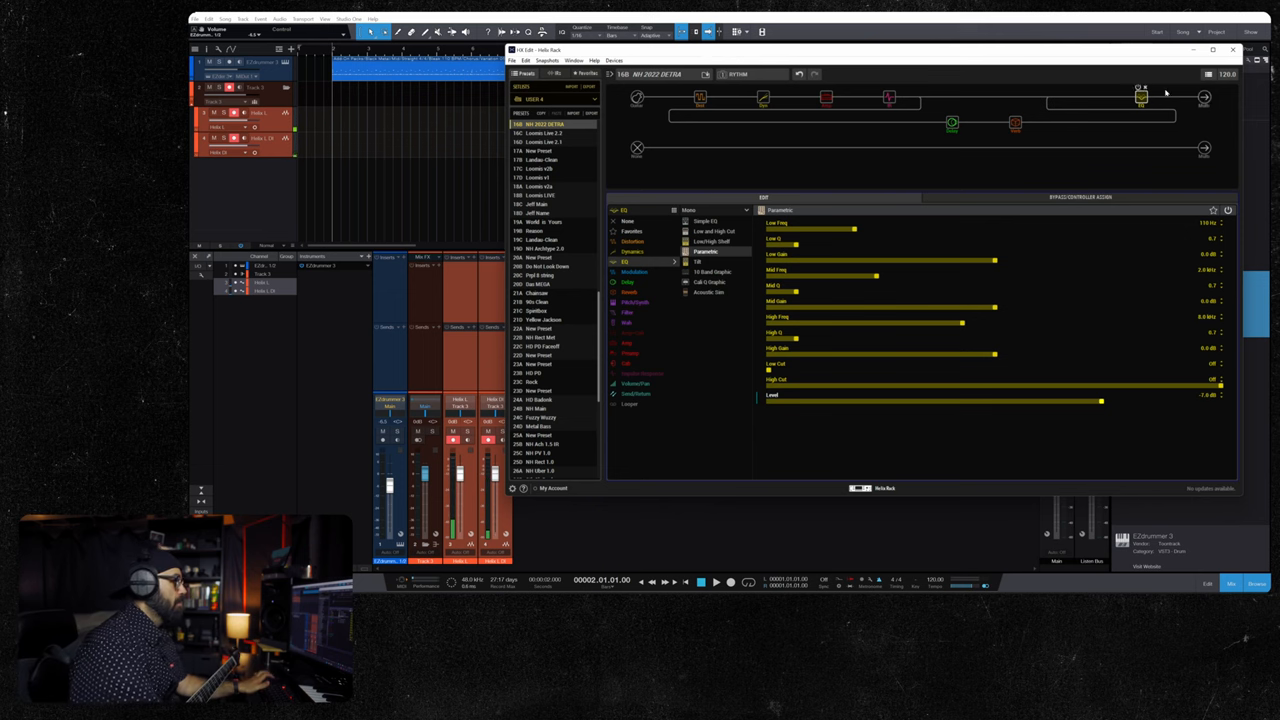
View the Output block settings, then close HX Edit to return to the song's mixer
{"action": "left_click", "coordinate": [888, 96]}
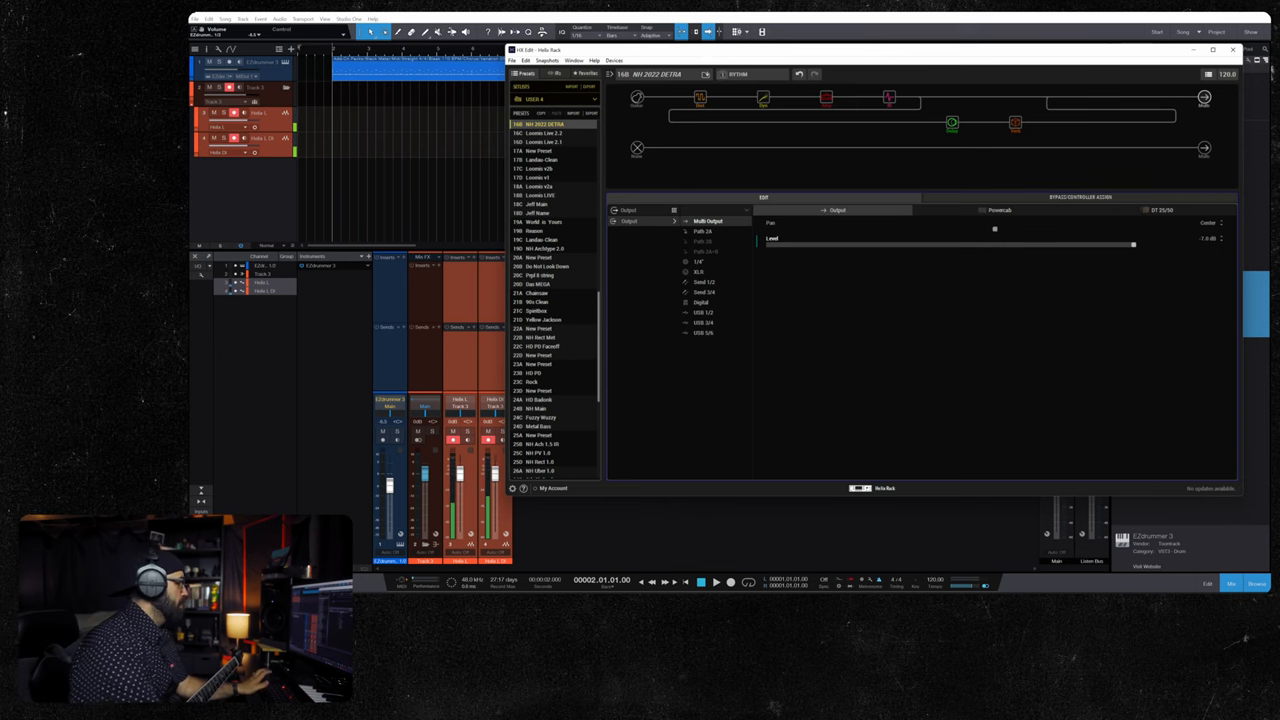
{"action": "left_click", "coordinate": [1232, 50]}
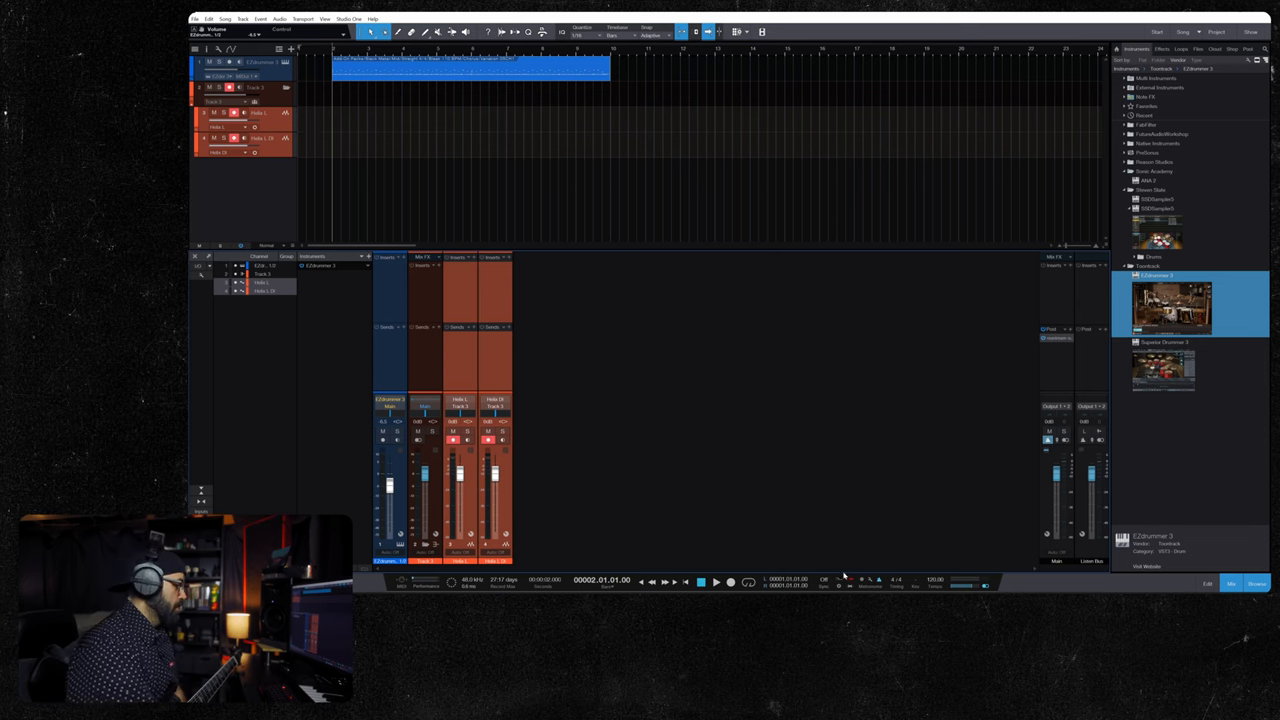
{"action": "mouse_move", "coordinate": [702, 428]}
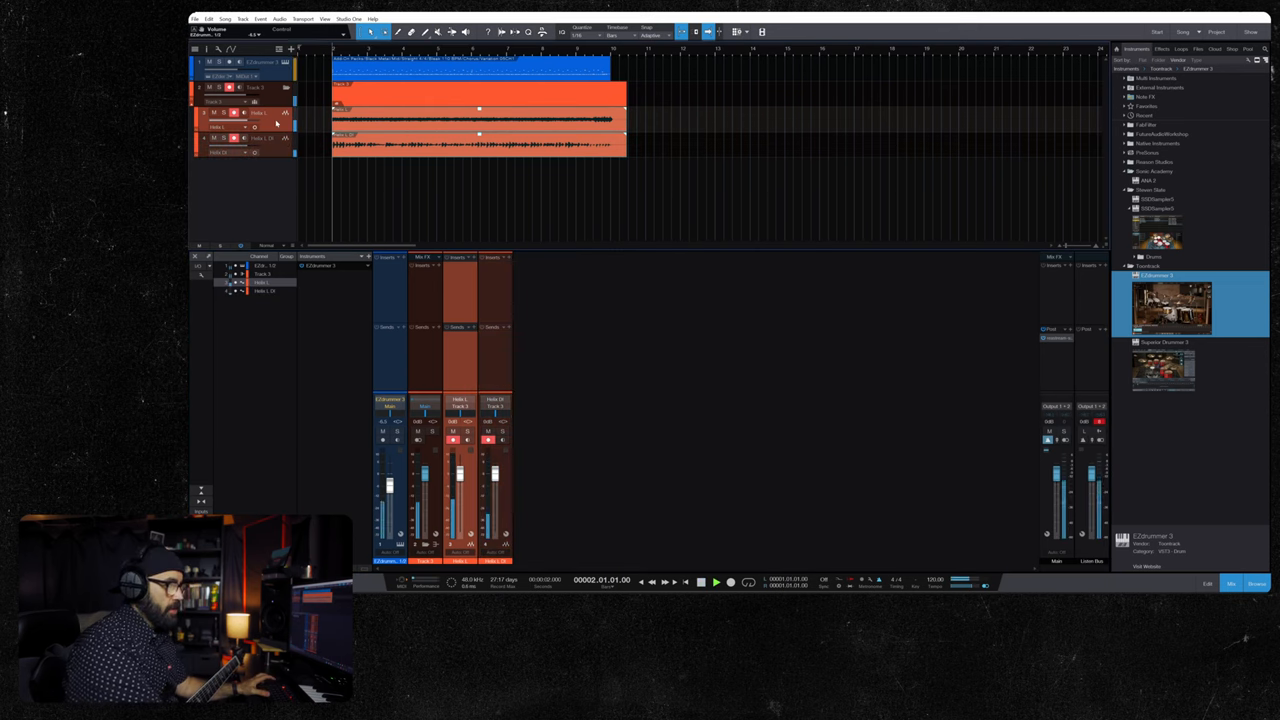
Record the Helix guitar part onto the orange guitar tracks beside the drums
{"action": "left_click", "coordinate": [212, 138]}
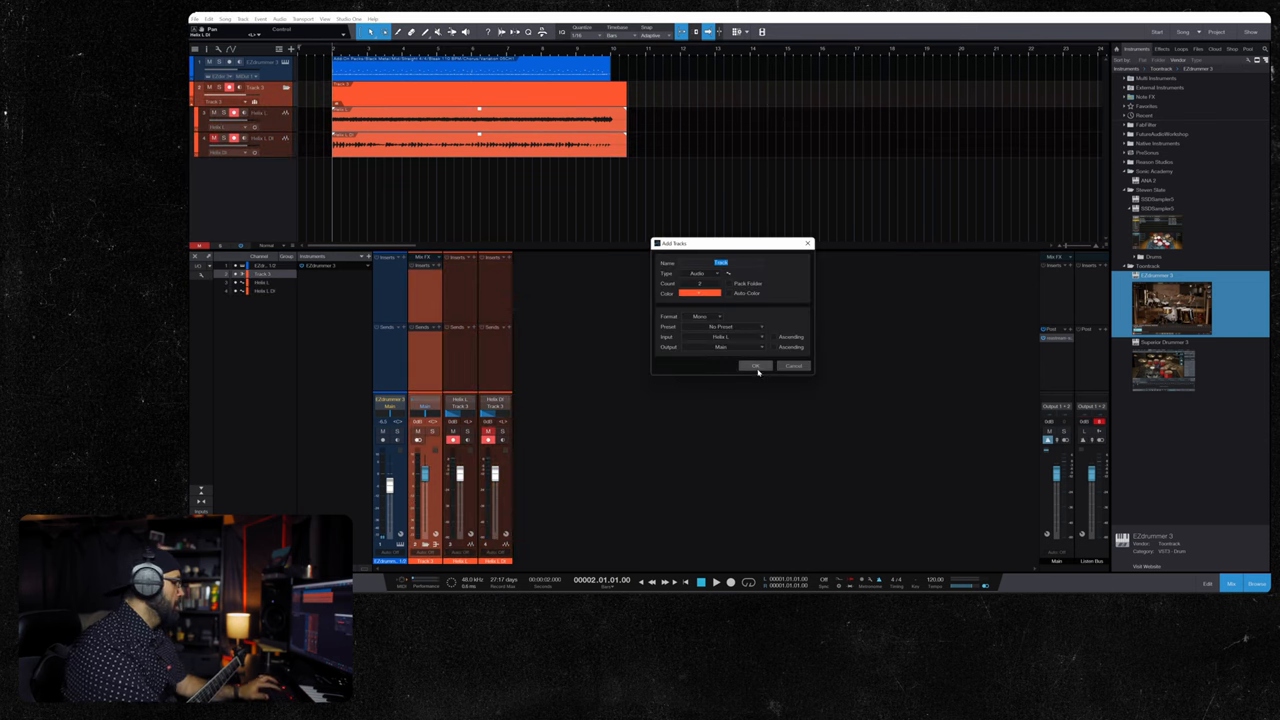
Confirm the Add Tracks dialog to create two new audio guitar tracks
{"action": "left_click", "coordinate": [756, 364]}
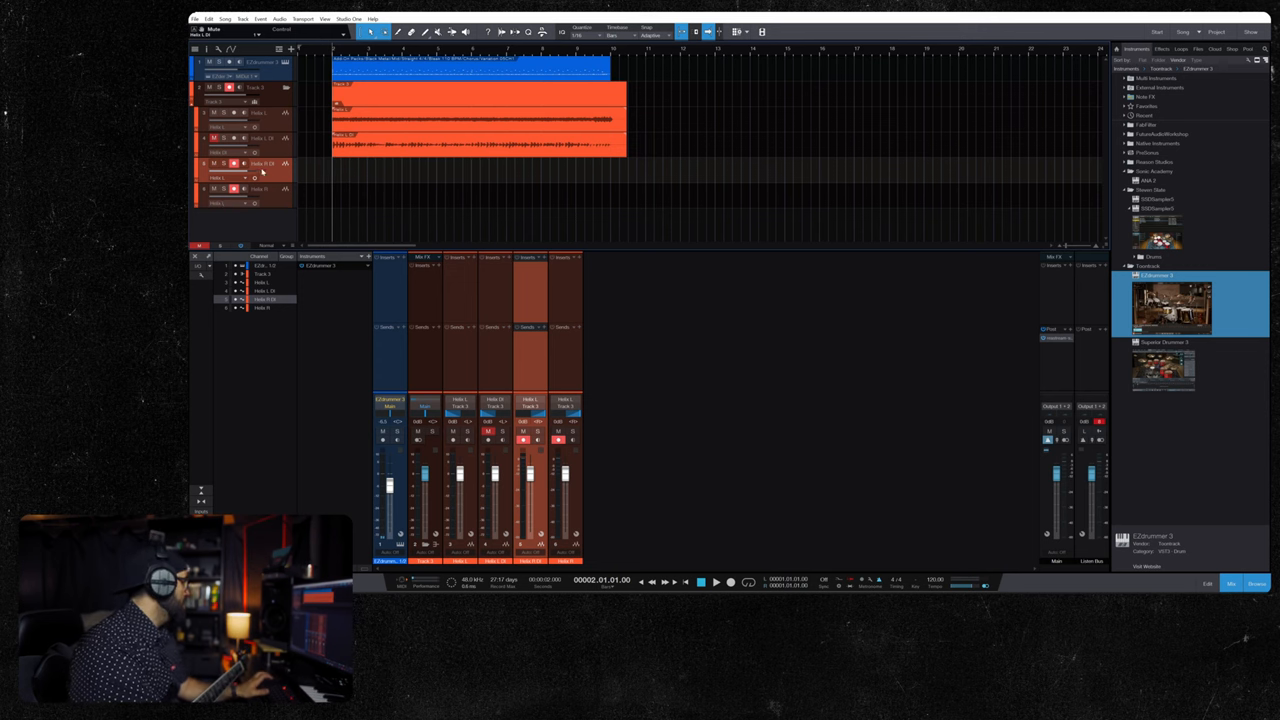
Record guitar takes onto the two newly added tracks
{"action": "left_click", "coordinate": [244, 176]}
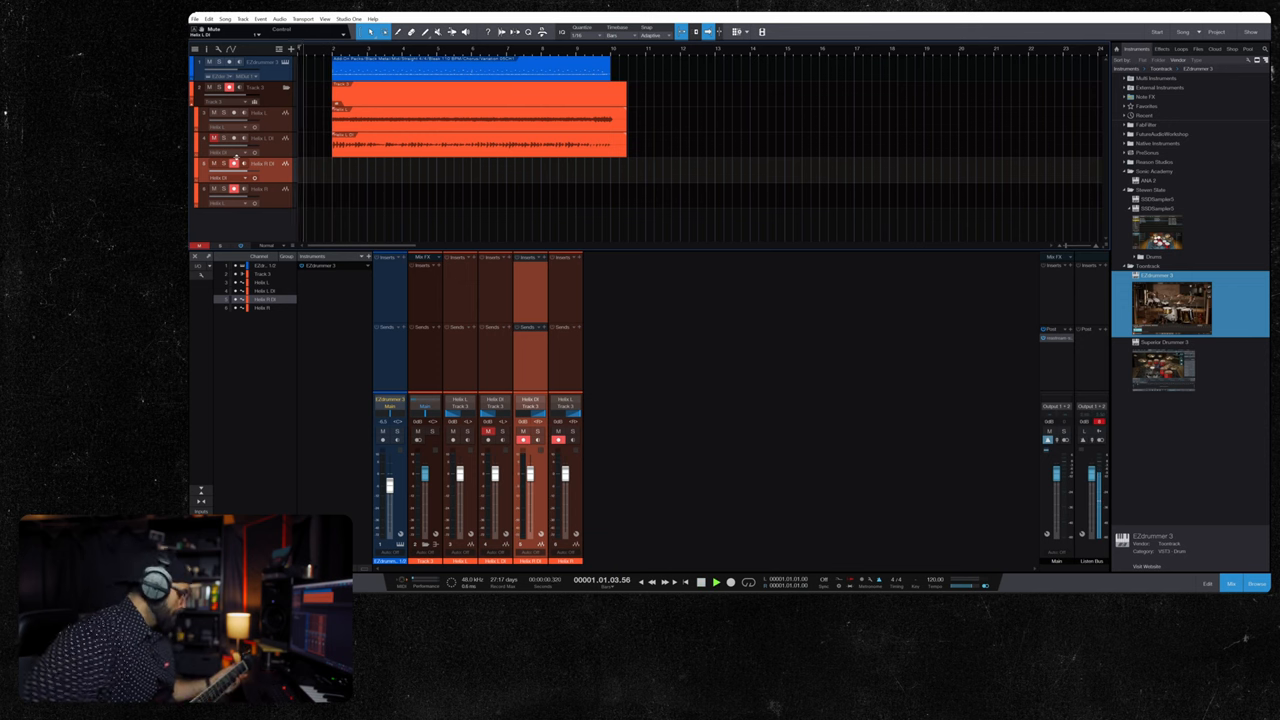
{"action": "left_click", "coordinate": [716, 582]}
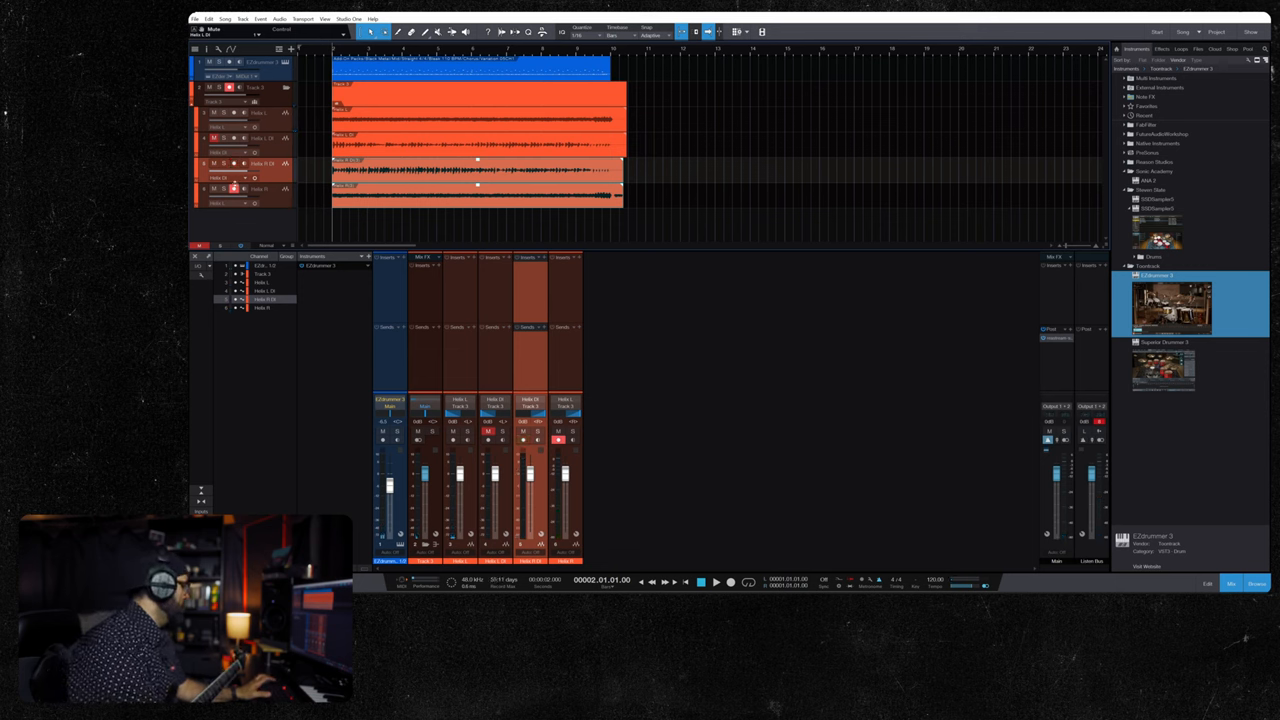
{"action": "key", "text": "Super"}
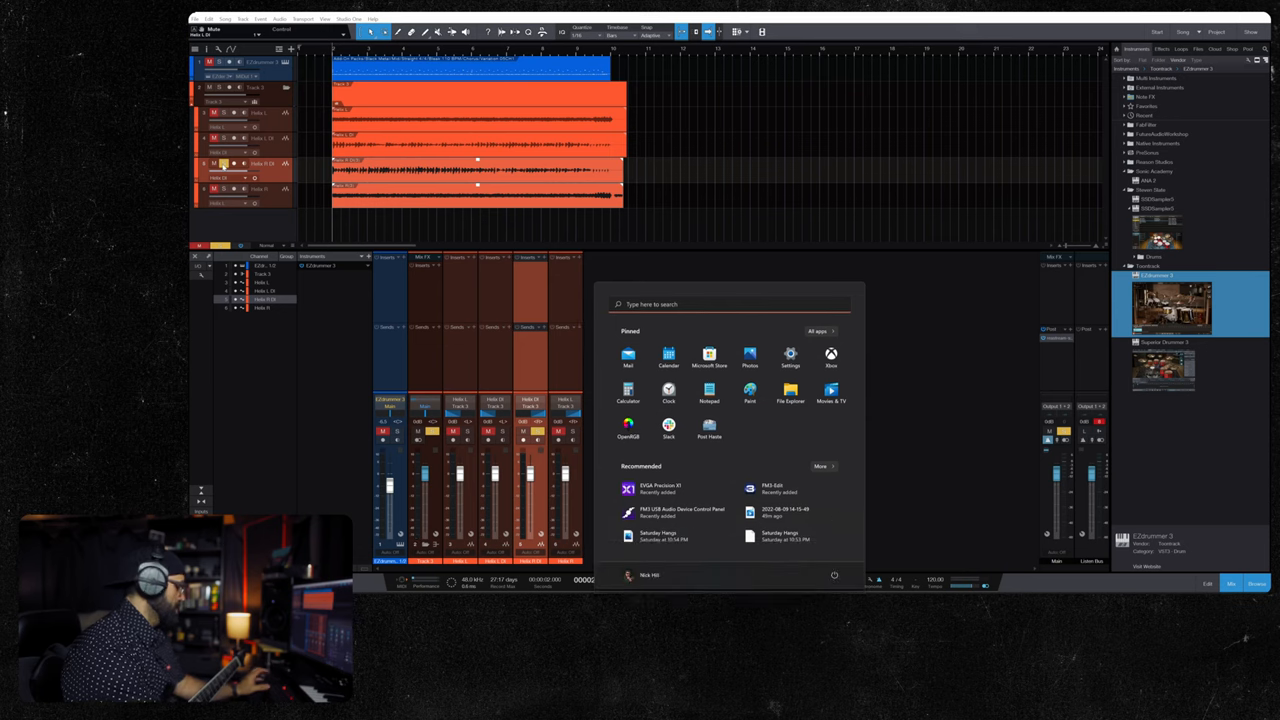
{"action": "left_click", "coordinate": [700, 304]}
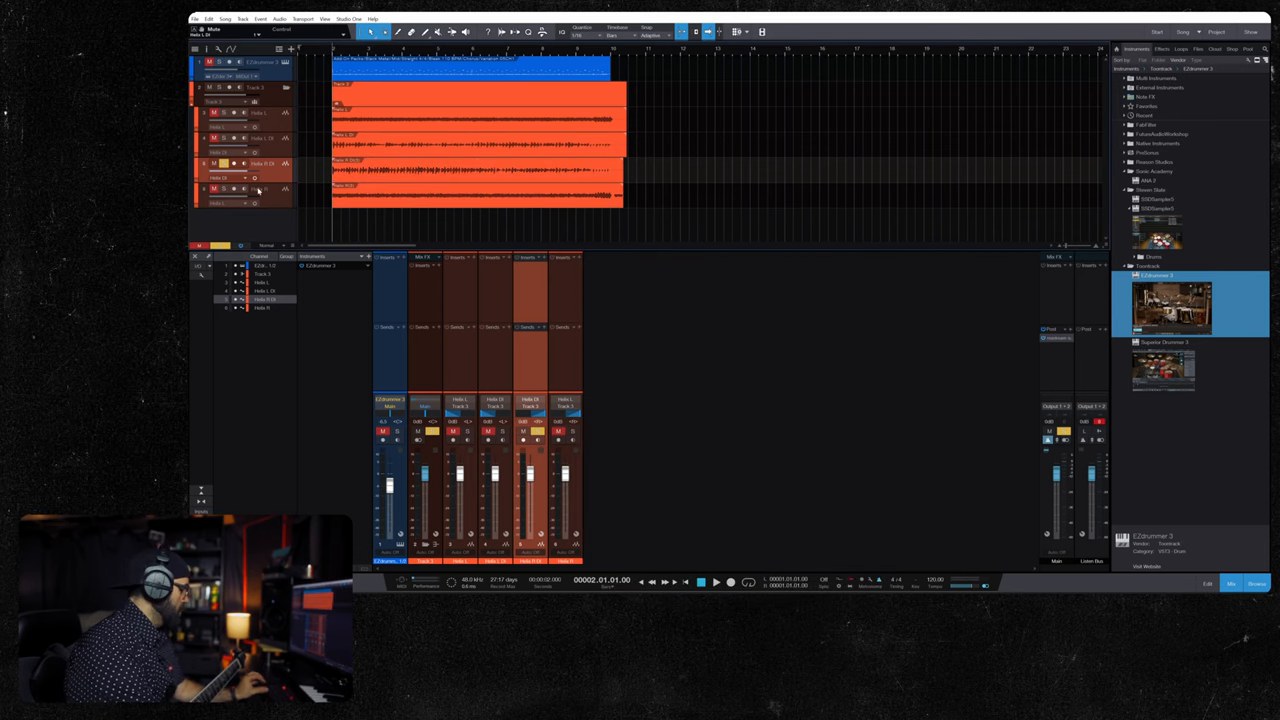
{"action": "left_click", "coordinate": [716, 582]}
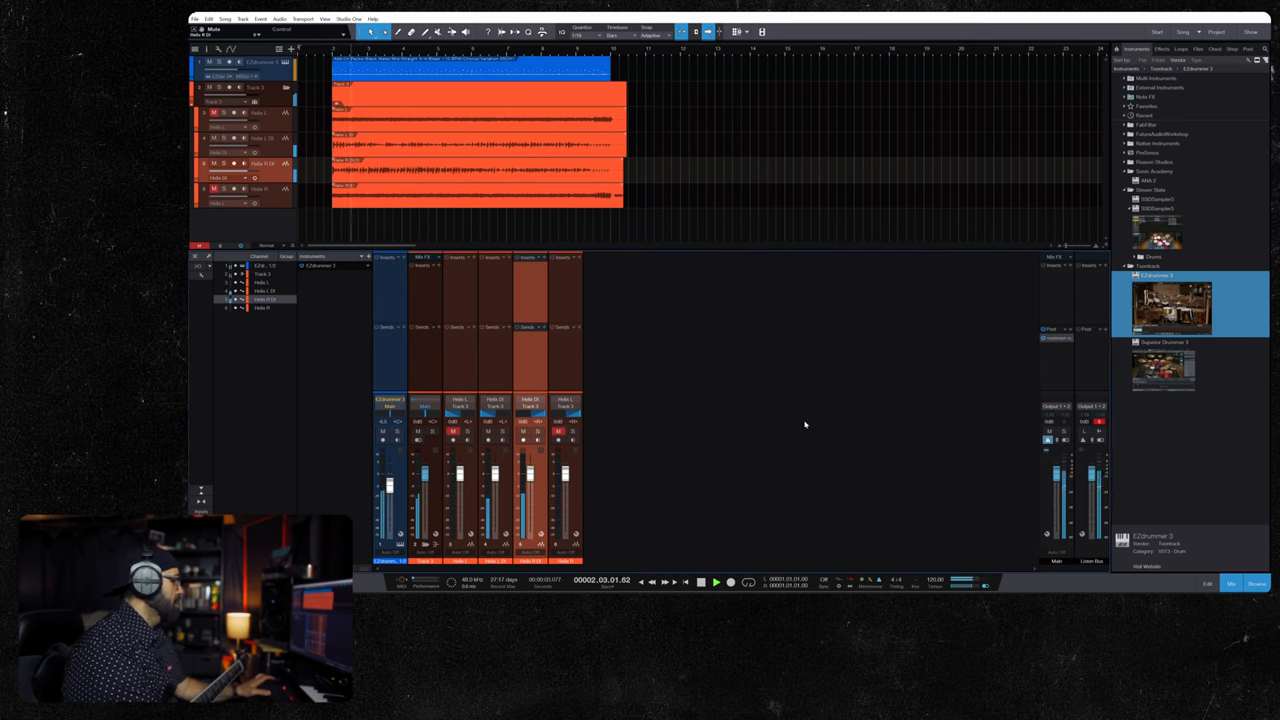
Insert Helix Native on a DI guitar channel, choose a preset and close its editor
{"action": "left_click", "coordinate": [1164, 48]}
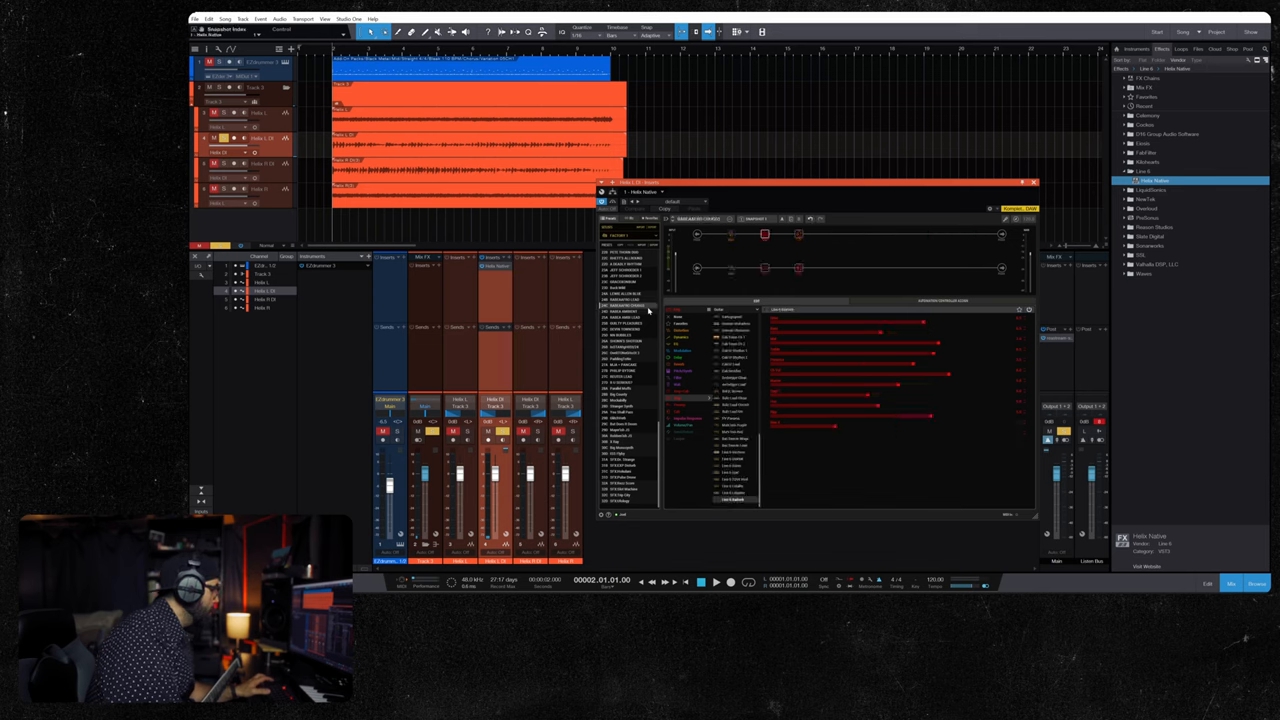
{"action": "left_click", "coordinate": [716, 580]}
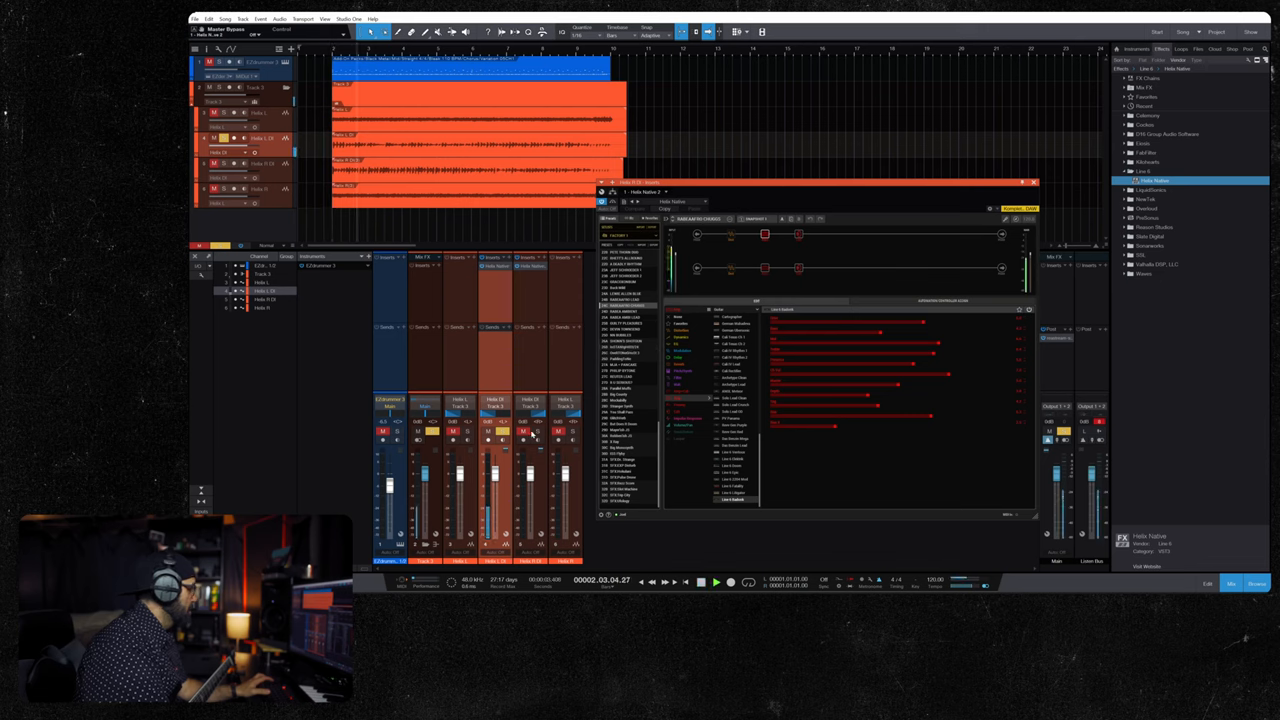
{"action": "left_click", "coordinate": [1036, 182]}
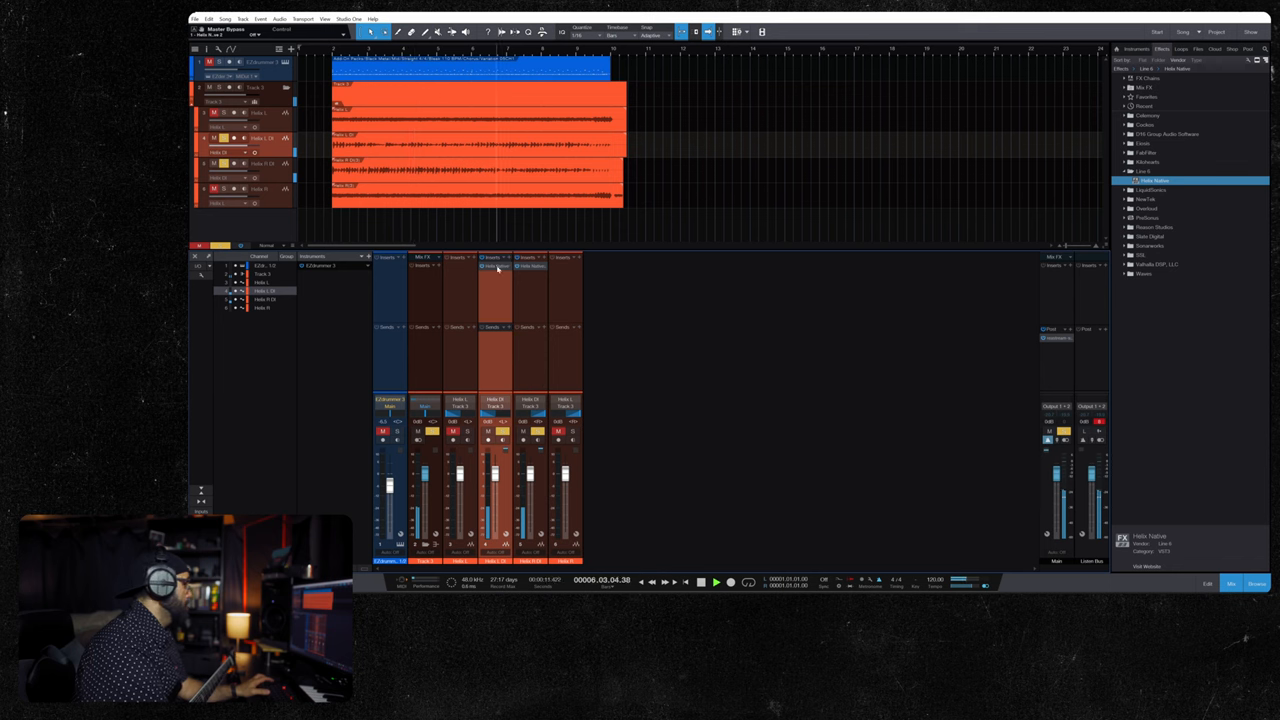
Load a different amp preset with more blocks into the second DI channel's Helix Native
{"action": "right_click", "coordinate": [536, 266]}
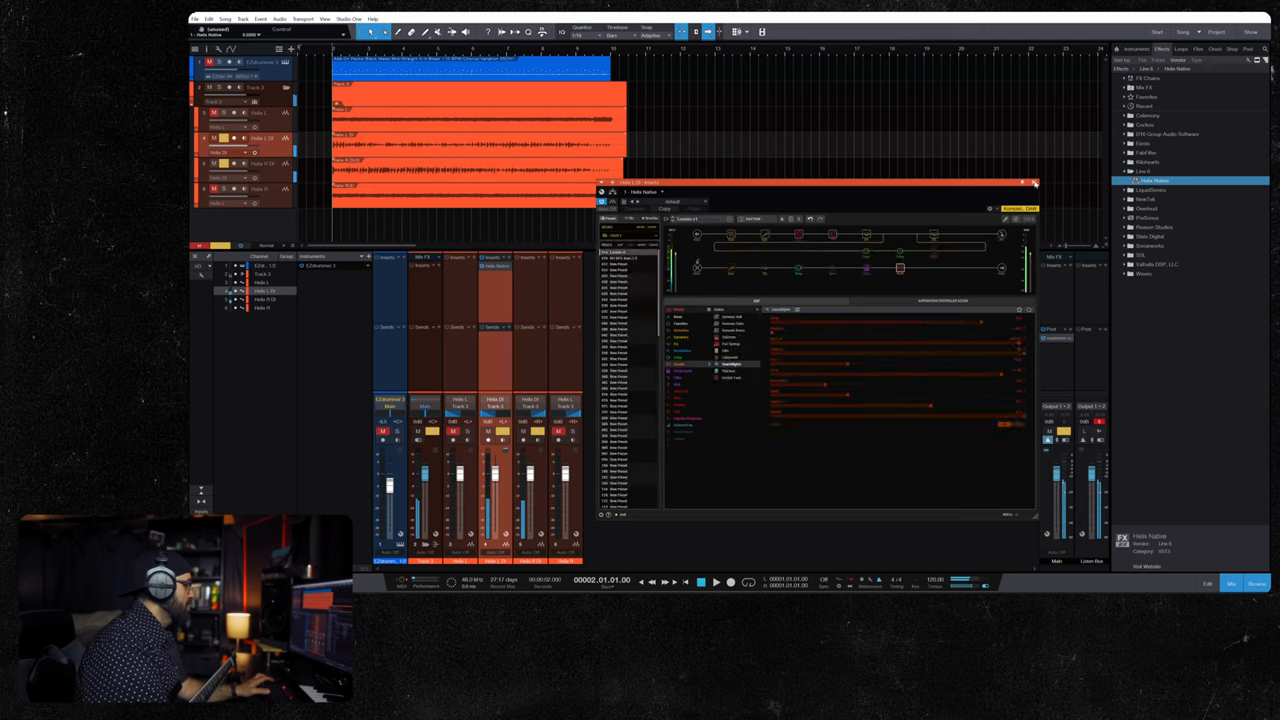
{"action": "left_click", "coordinate": [1036, 184]}
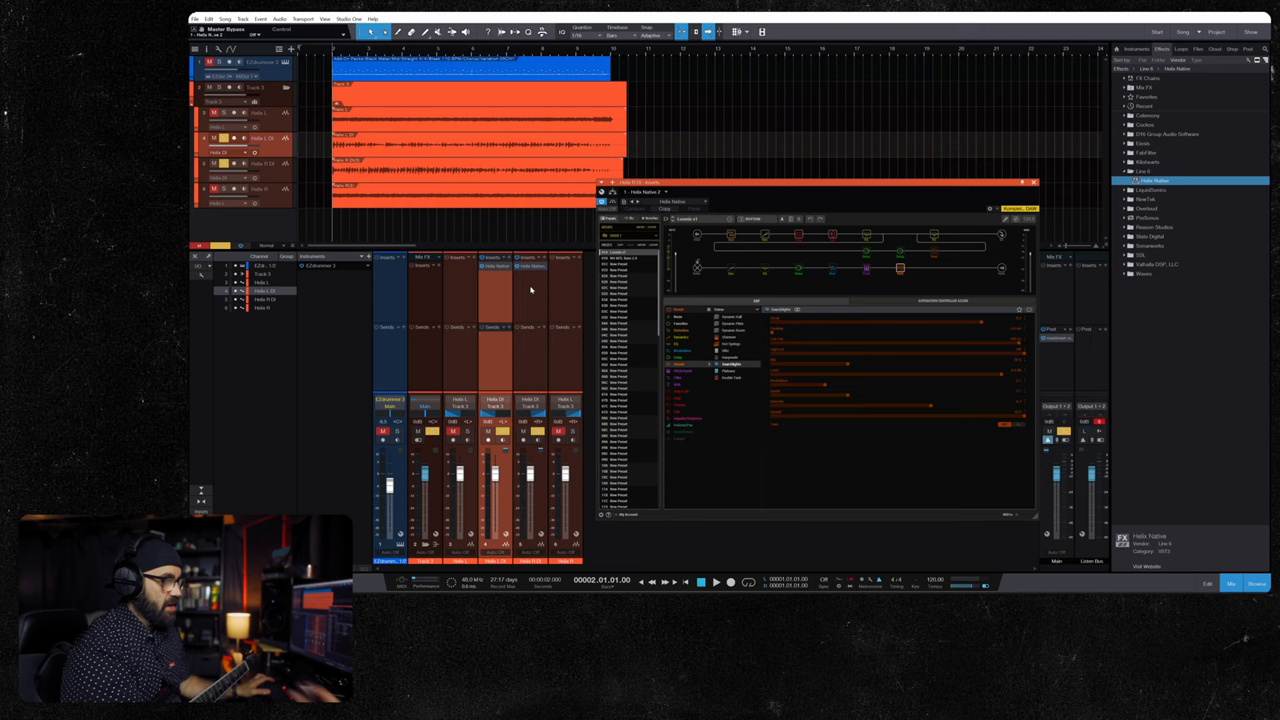
{"action": "left_click", "coordinate": [716, 582]}
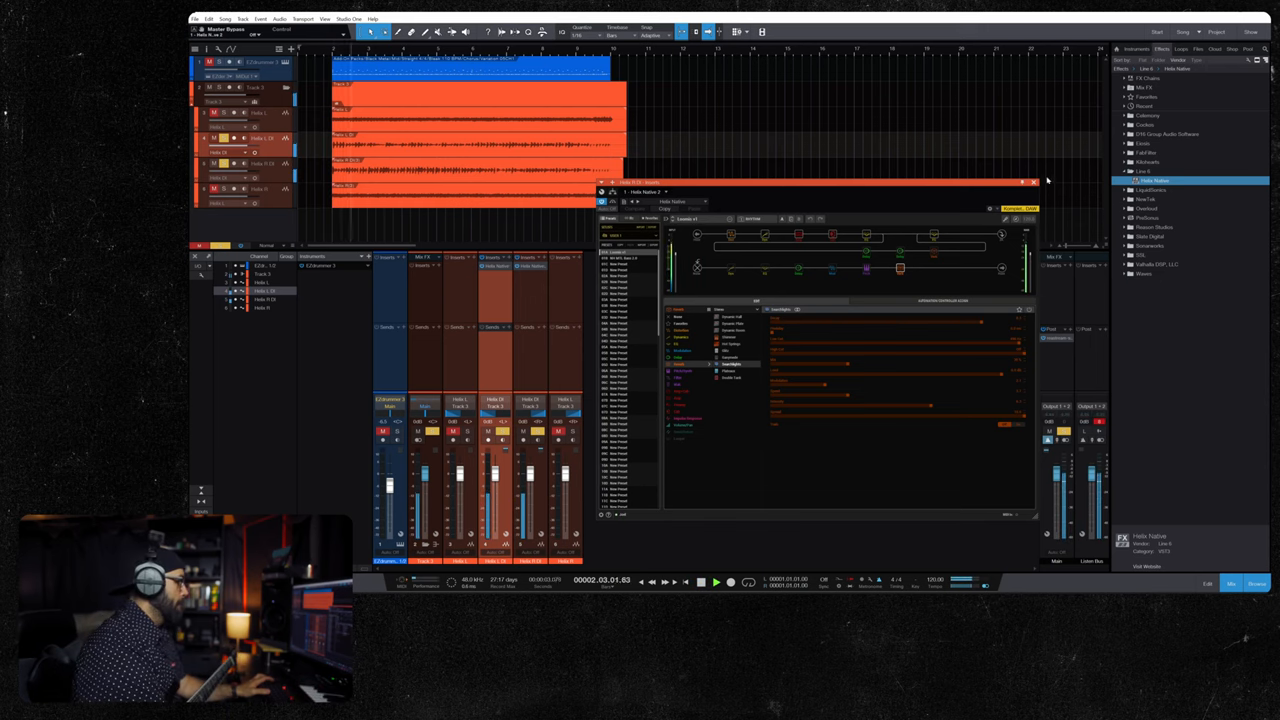
{"action": "left_click", "coordinate": [1036, 182]}
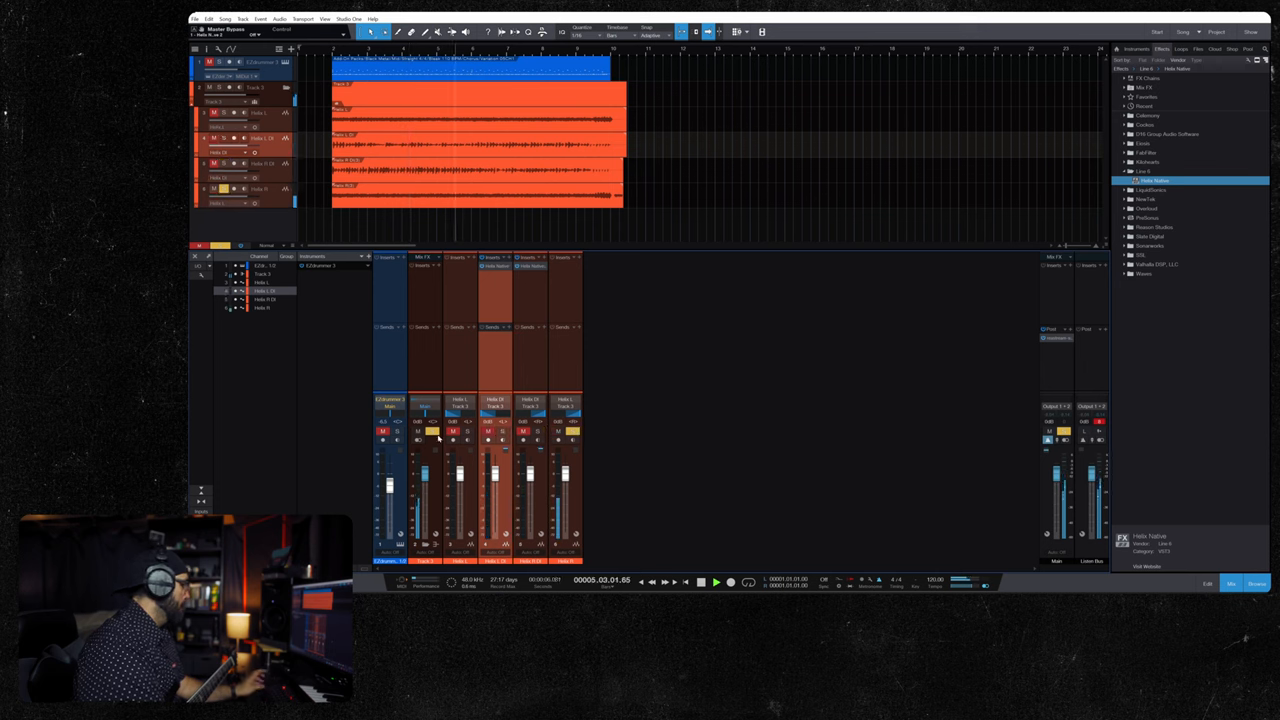
{"action": "left_click", "coordinate": [450, 432]}
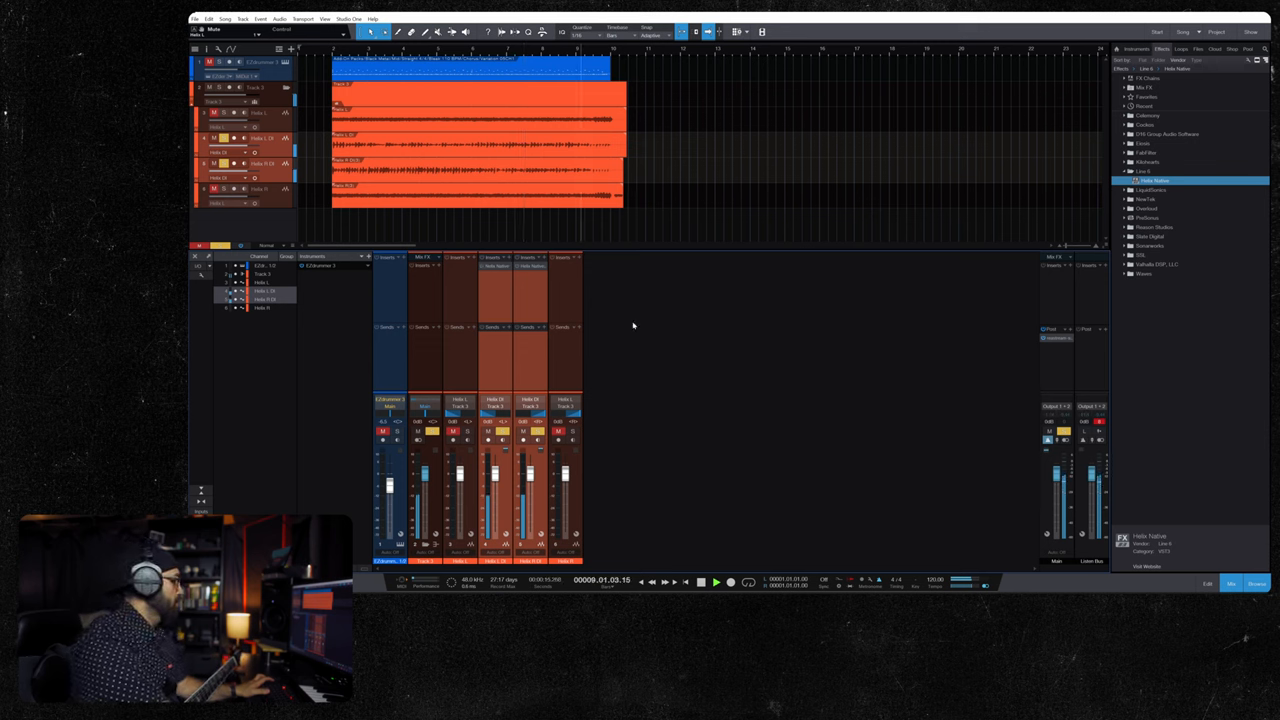
{"action": "left_click", "coordinate": [700, 580]}
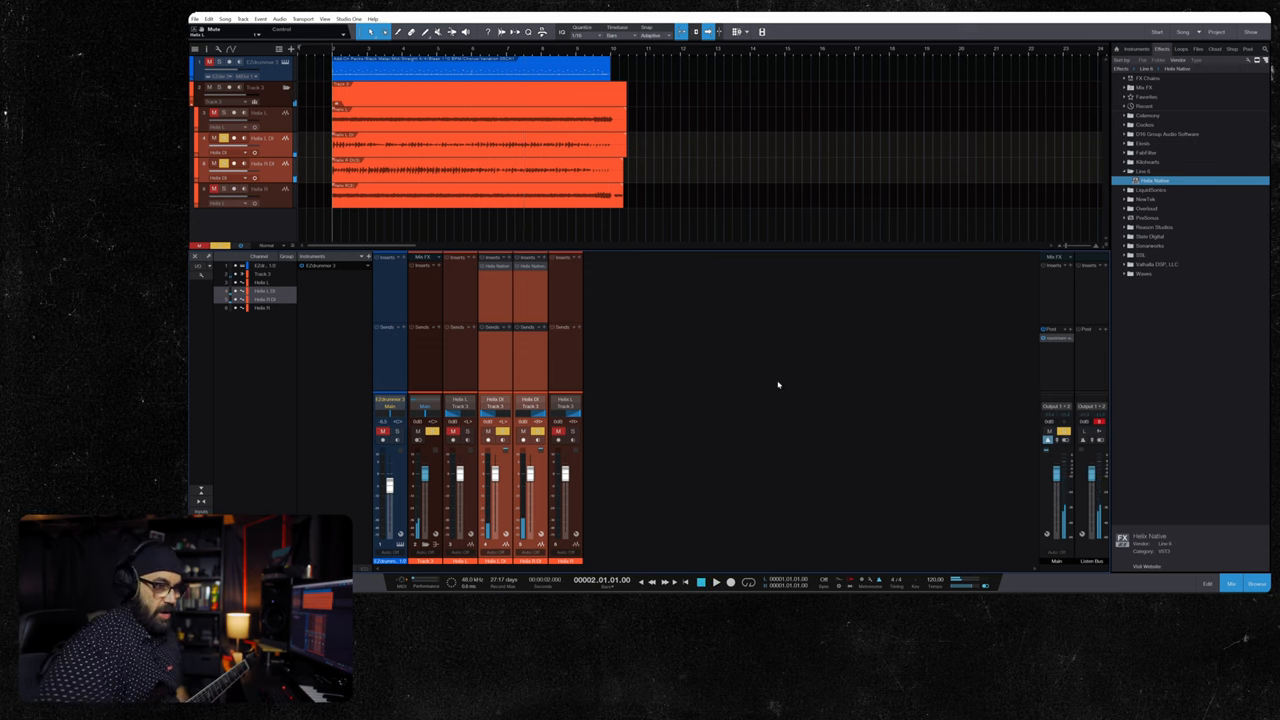